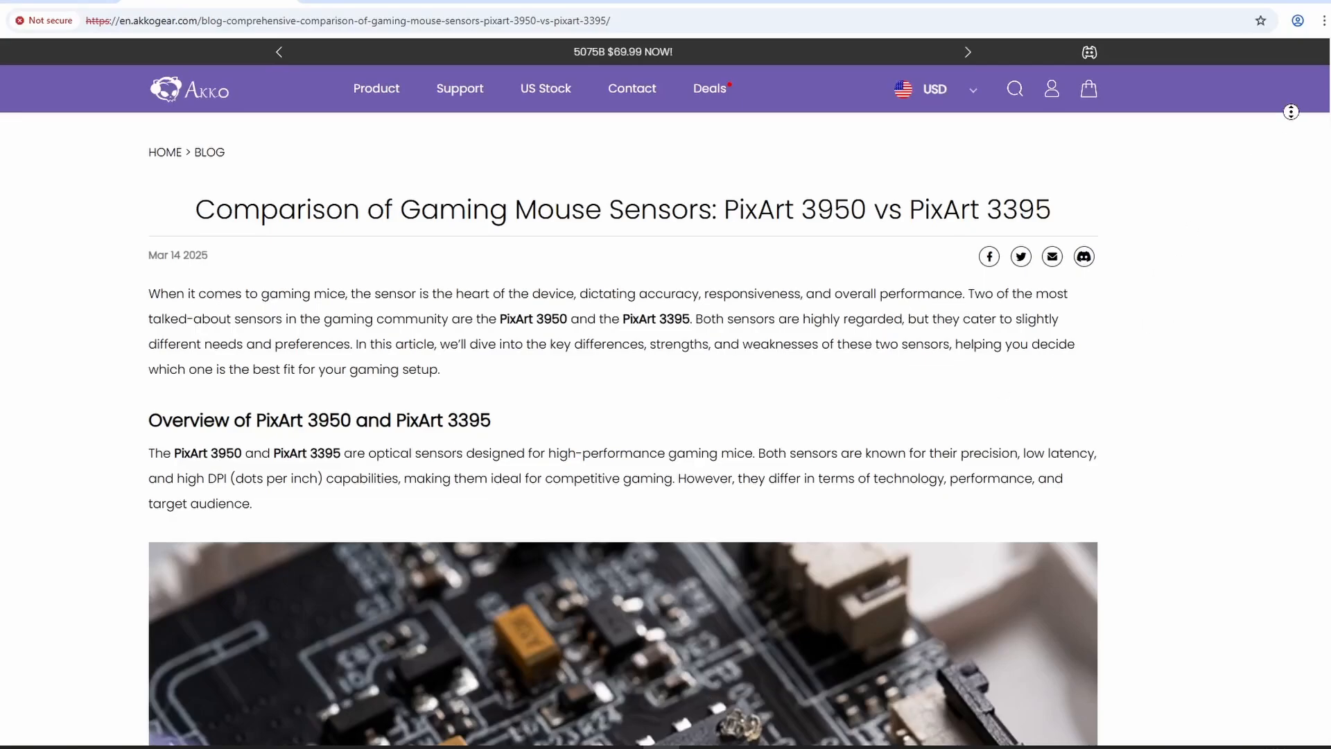
Scroll the Akko PixArt 3950 vs 3395 blog down to its Conclusion and the Akko 3950 Gaming Mouse list
scroll("down", 3)
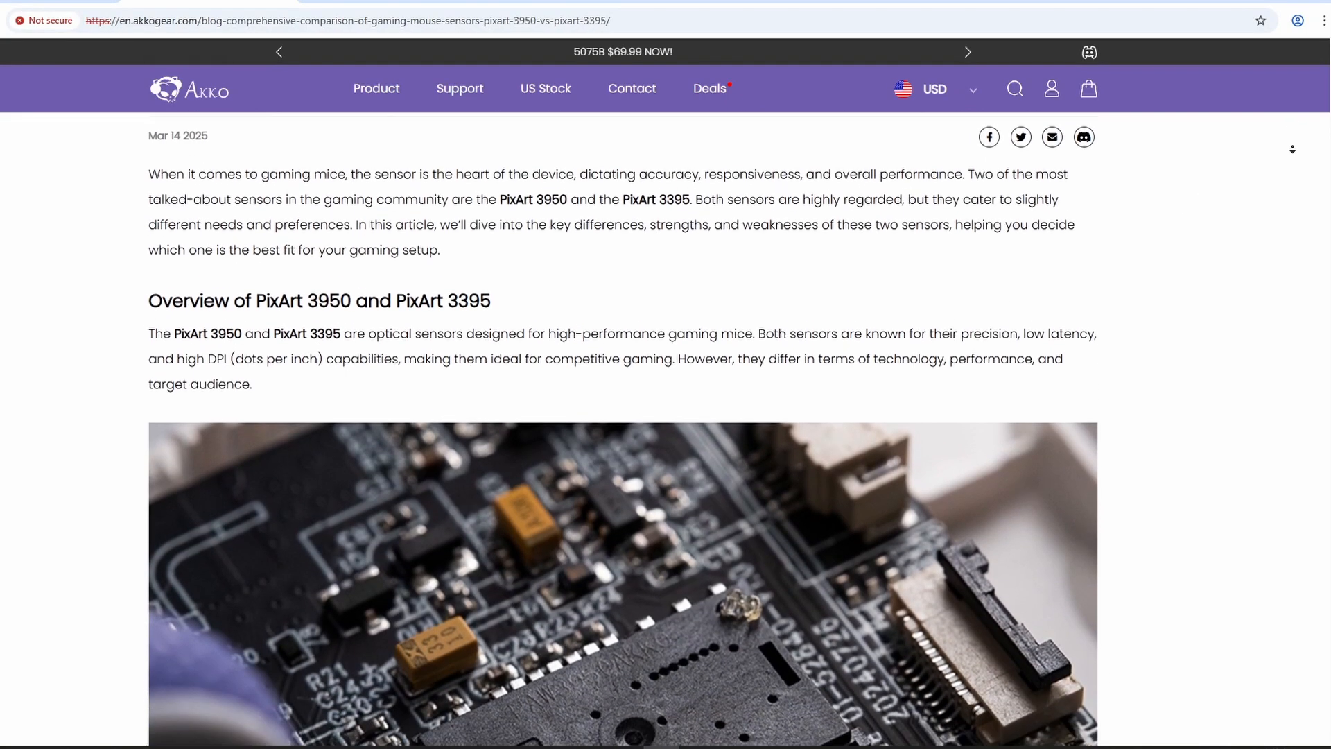
scroll("down", 3)
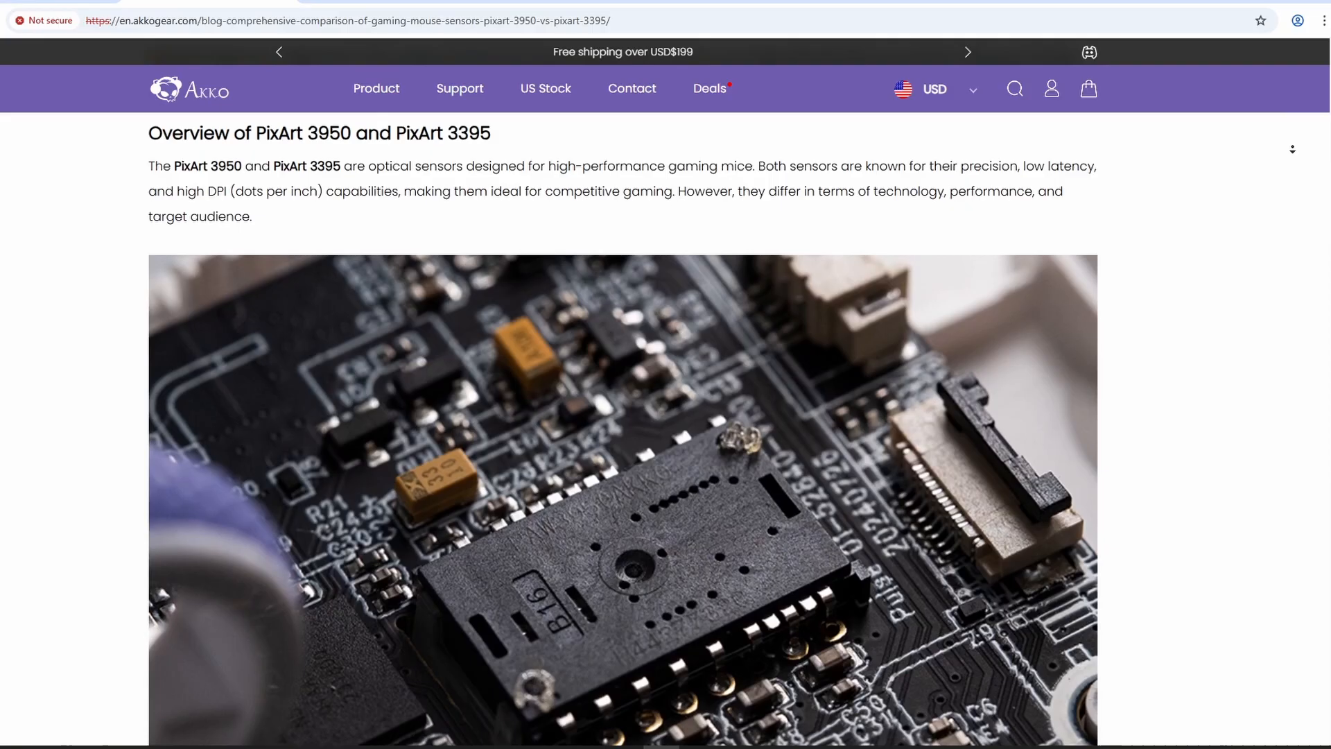
scroll("down", 3)
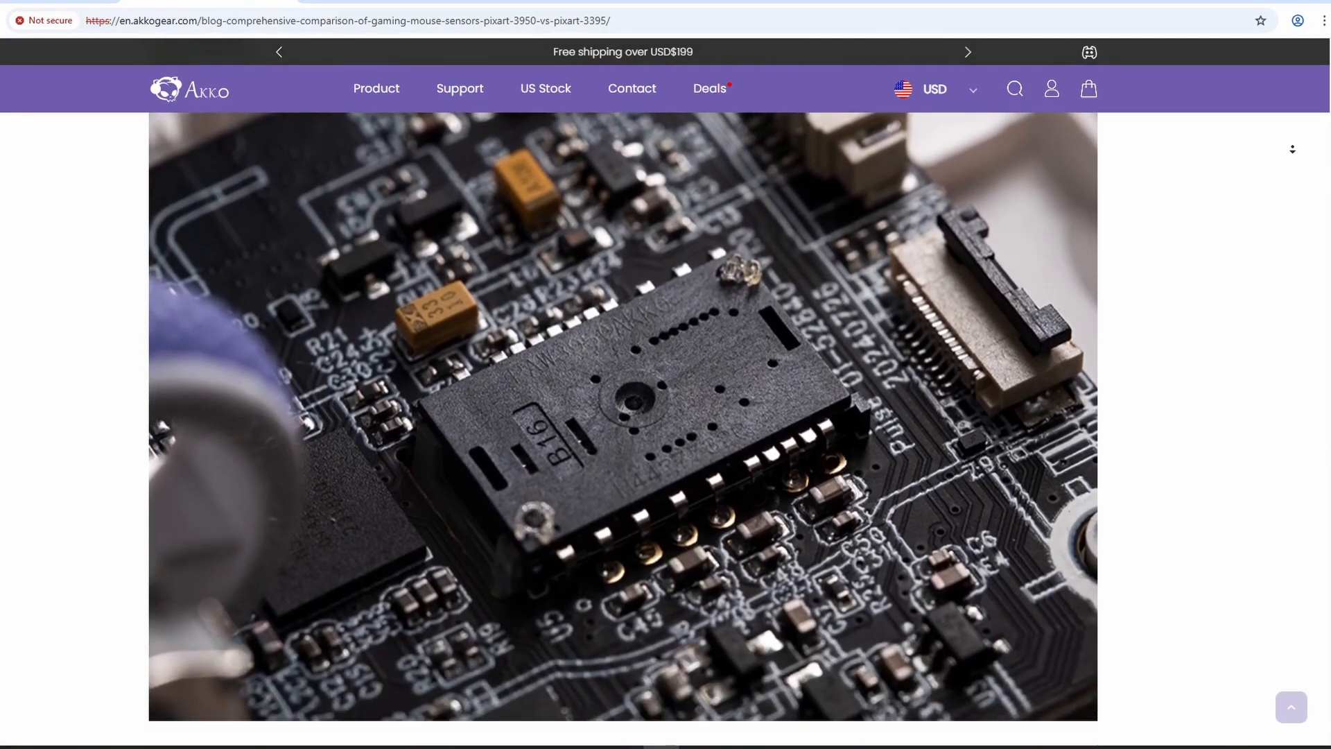
scroll("down", 3)
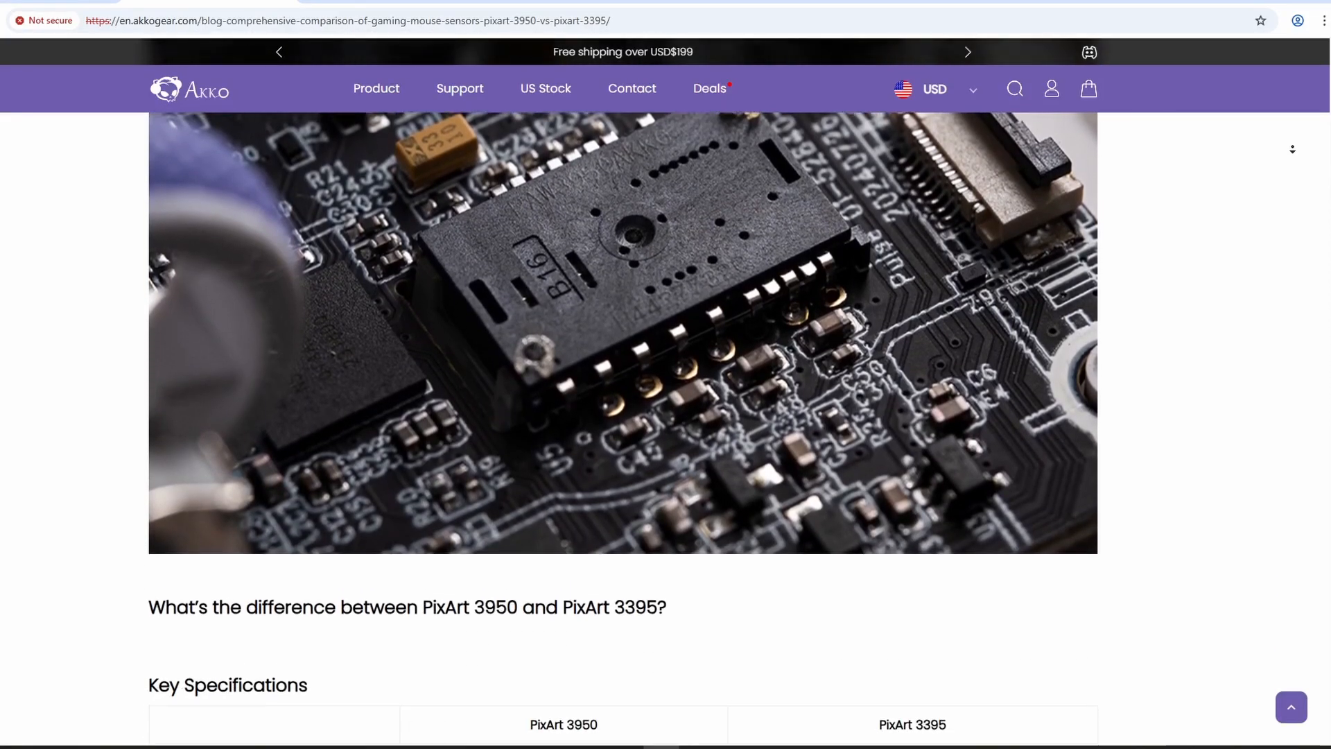
scroll("down", 3)
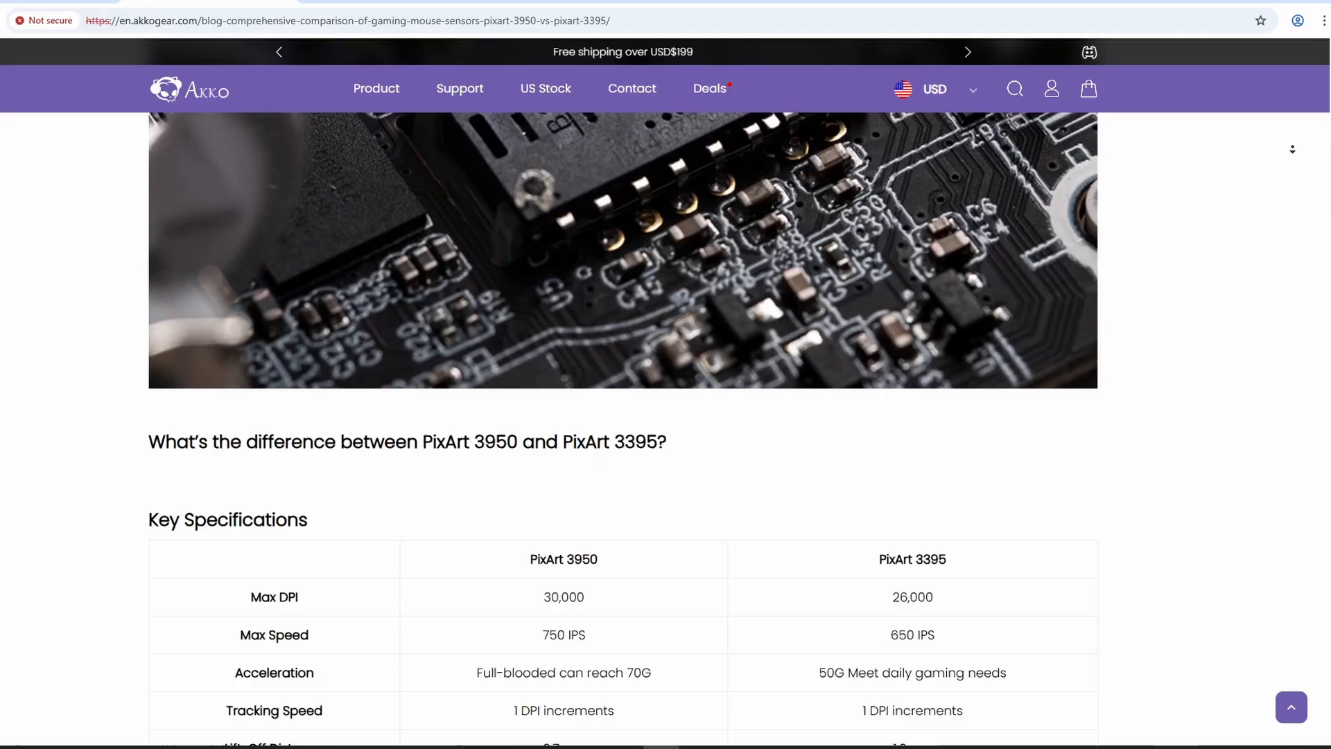
scroll("down", 3)
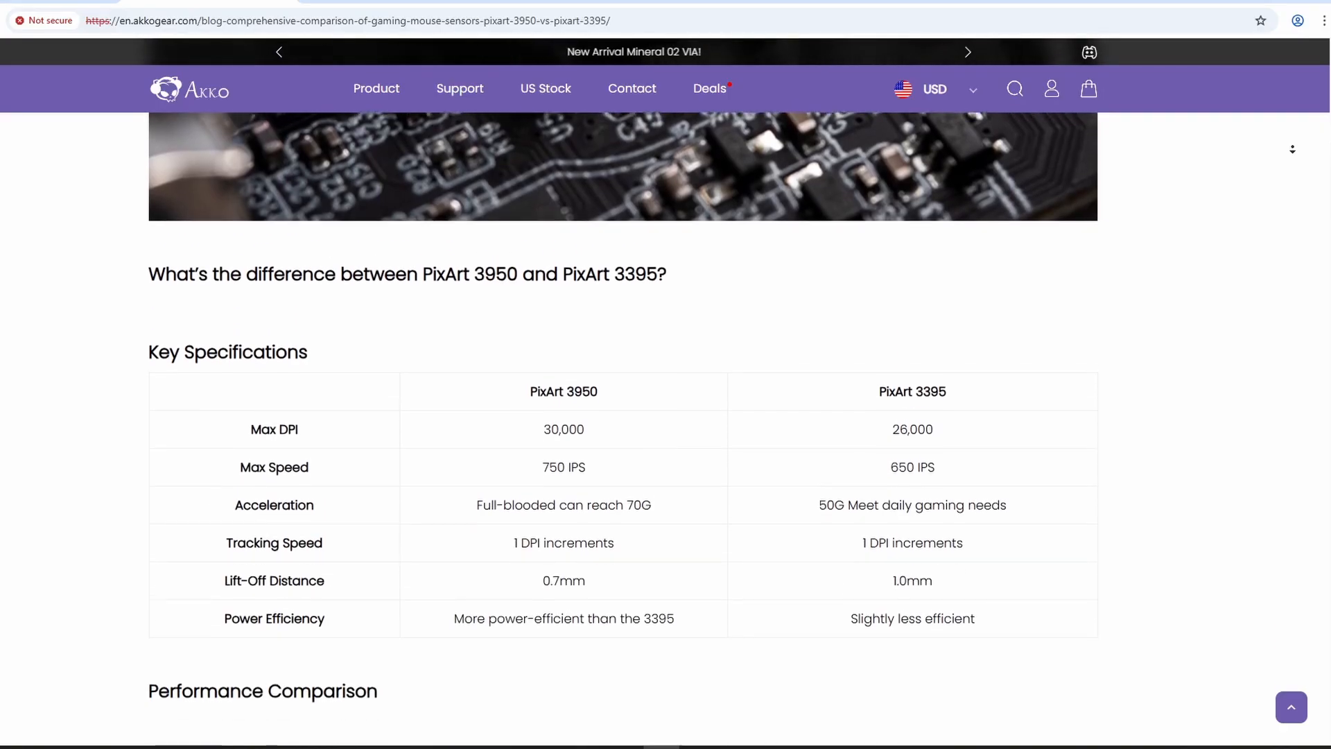
scroll("down", 3)
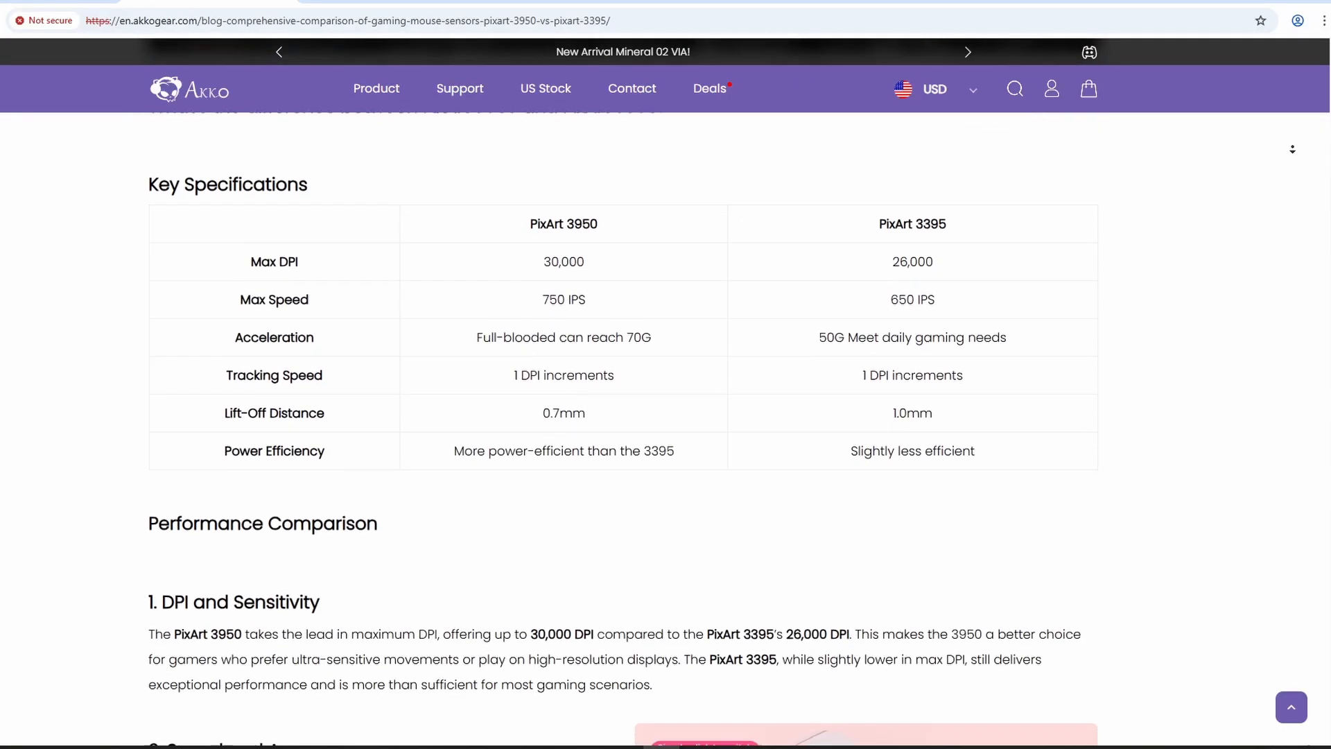
scroll("down", 3)
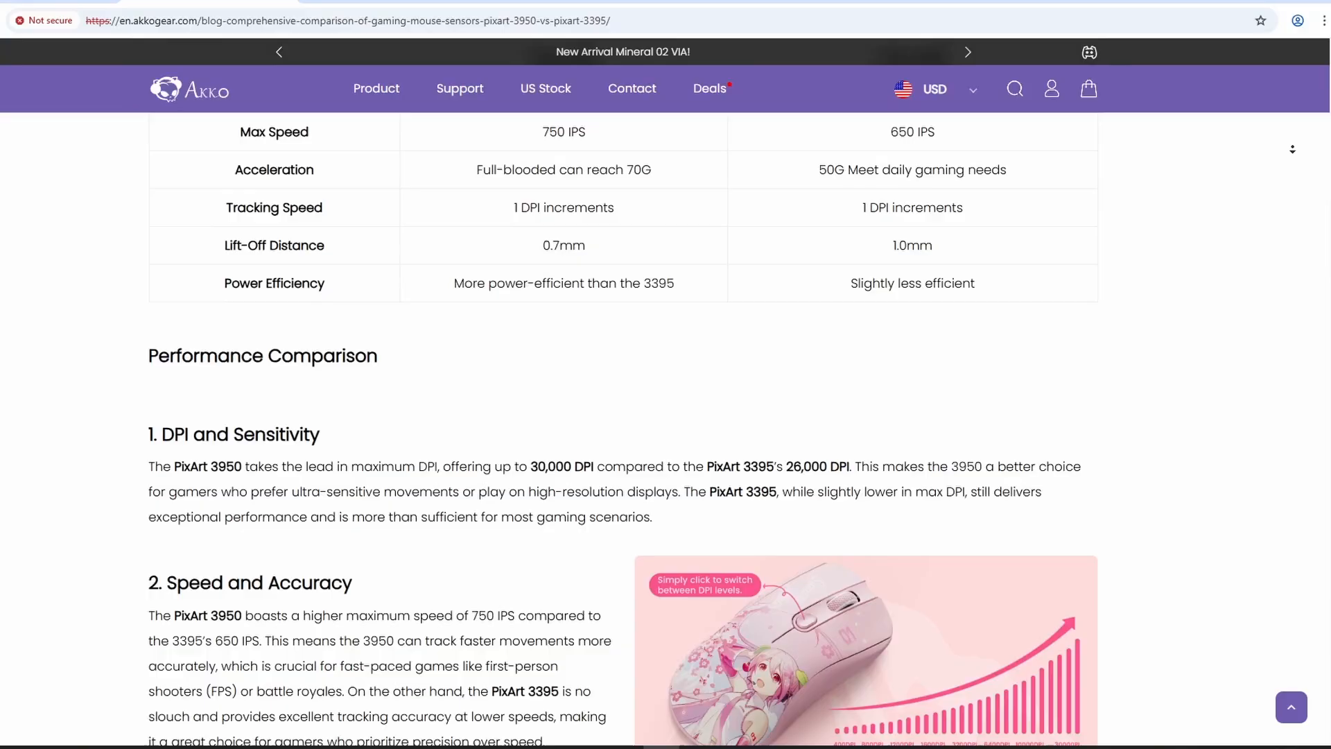
scroll("down", 3)
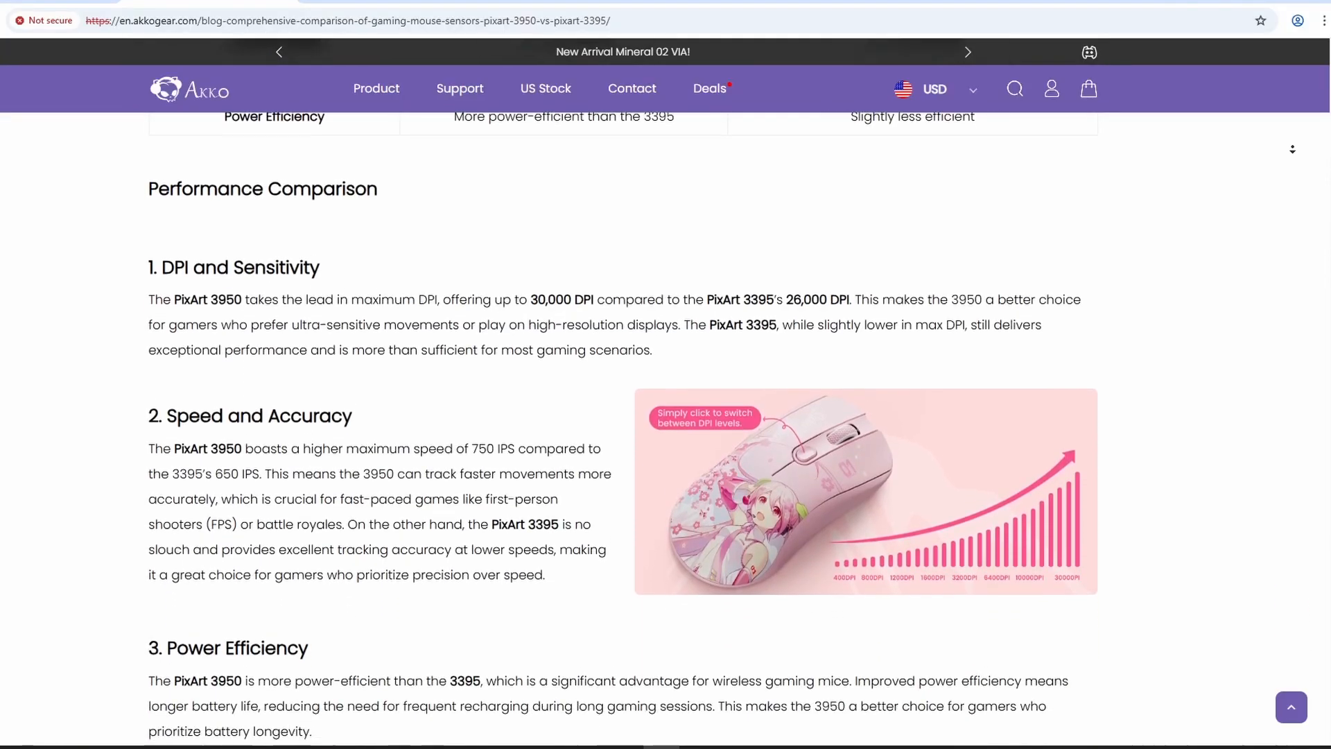
scroll("down", 3)
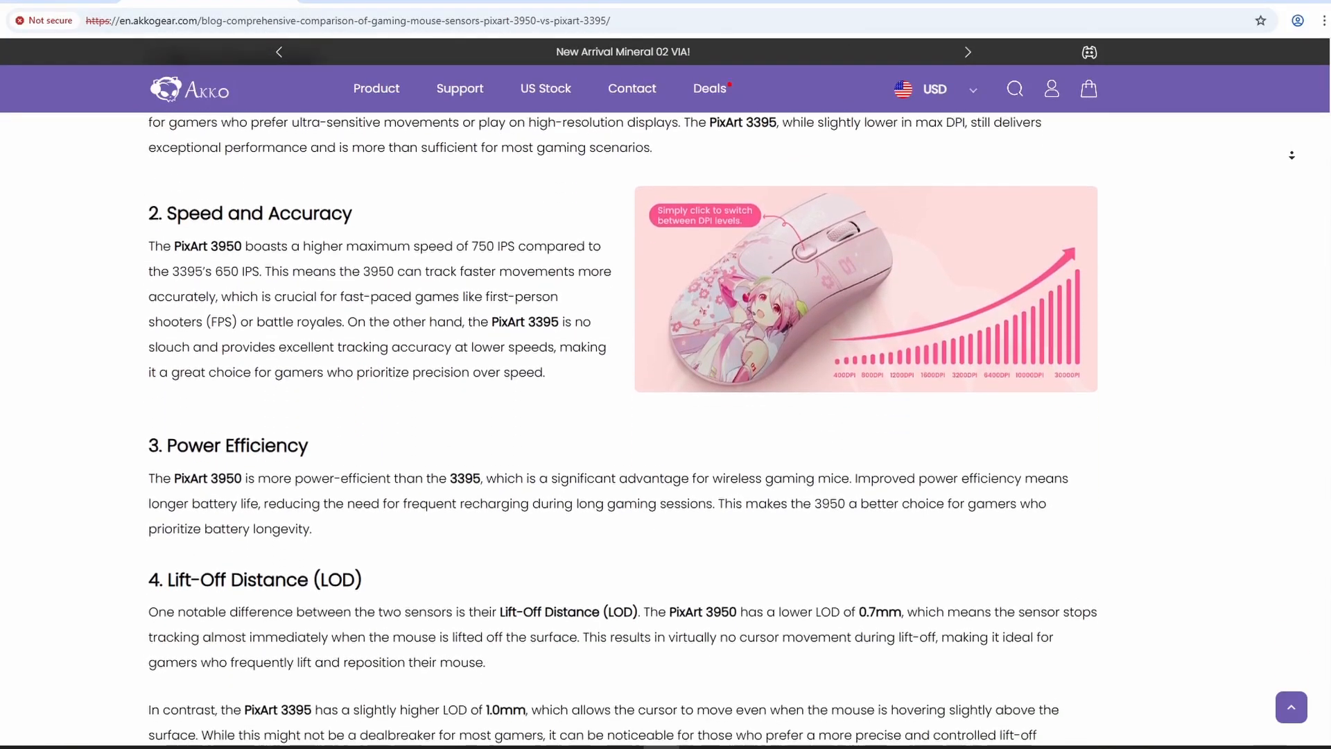
scroll("down", 3)
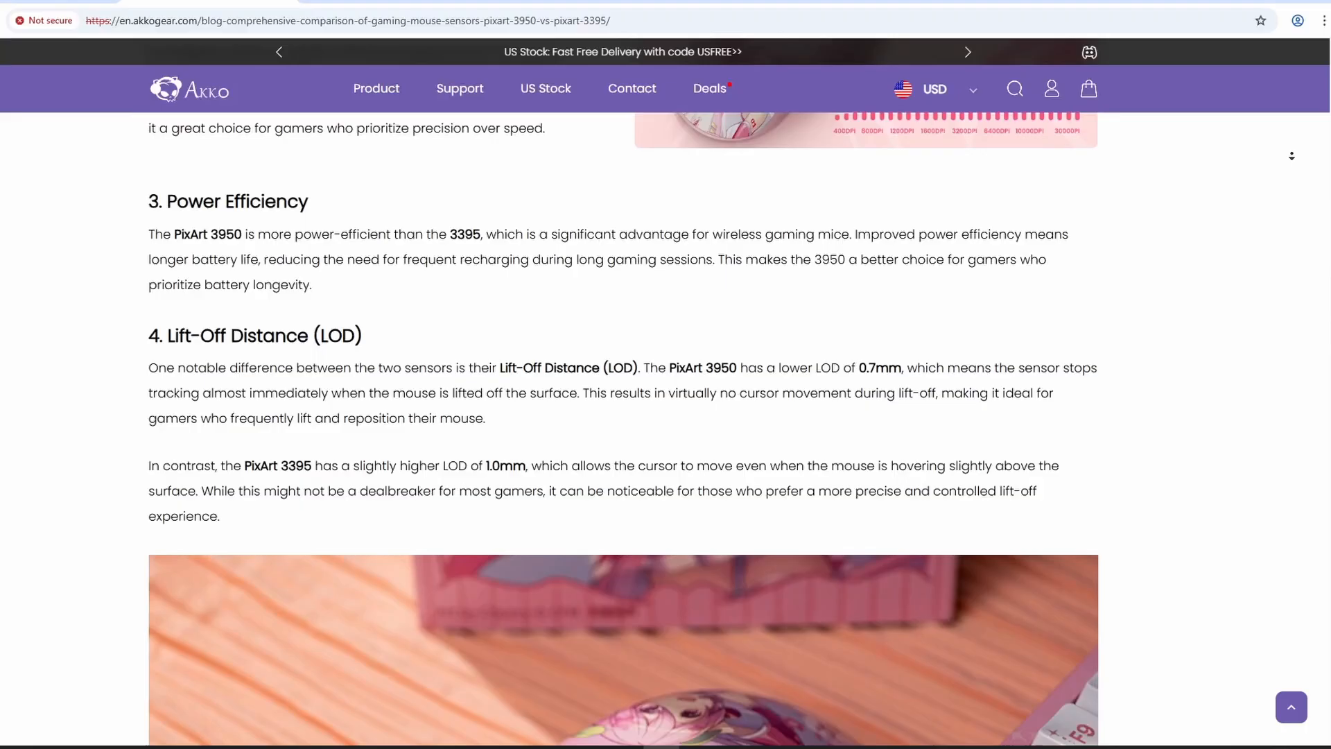
scroll("down", 3)
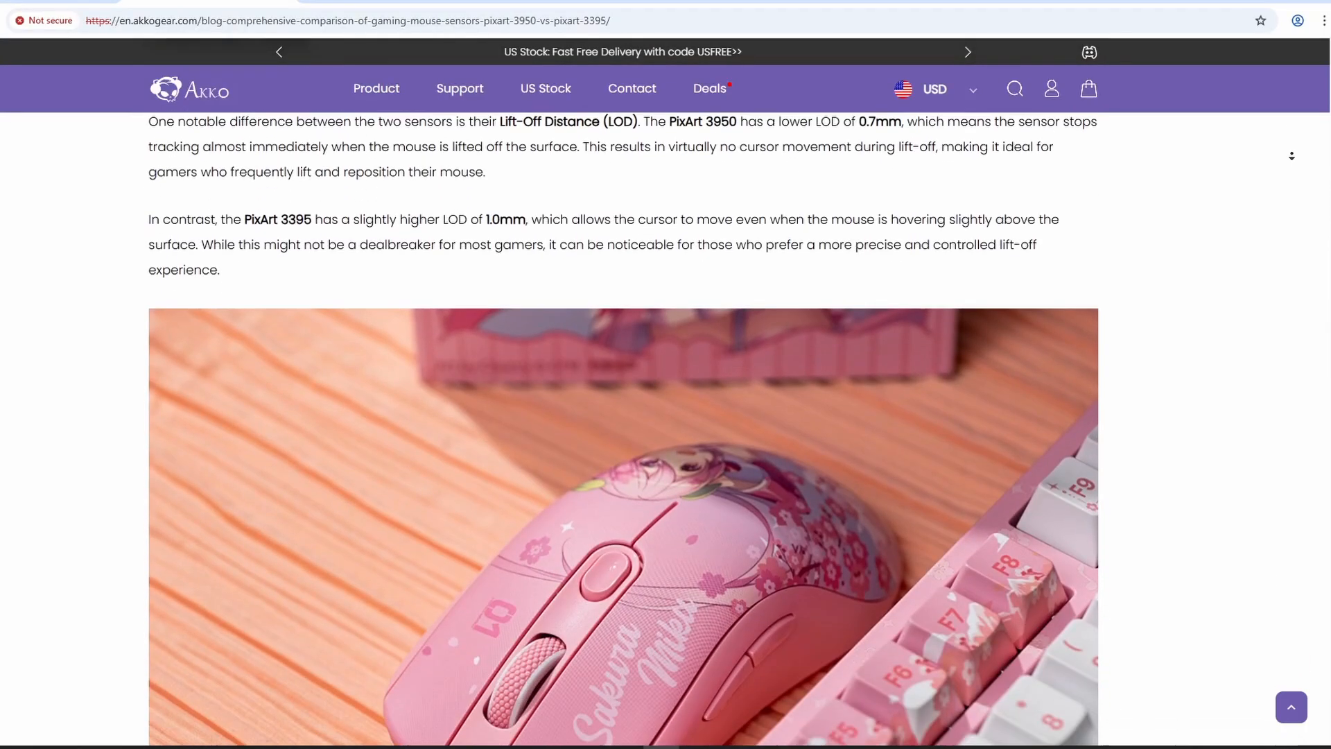
scroll("down", 3)
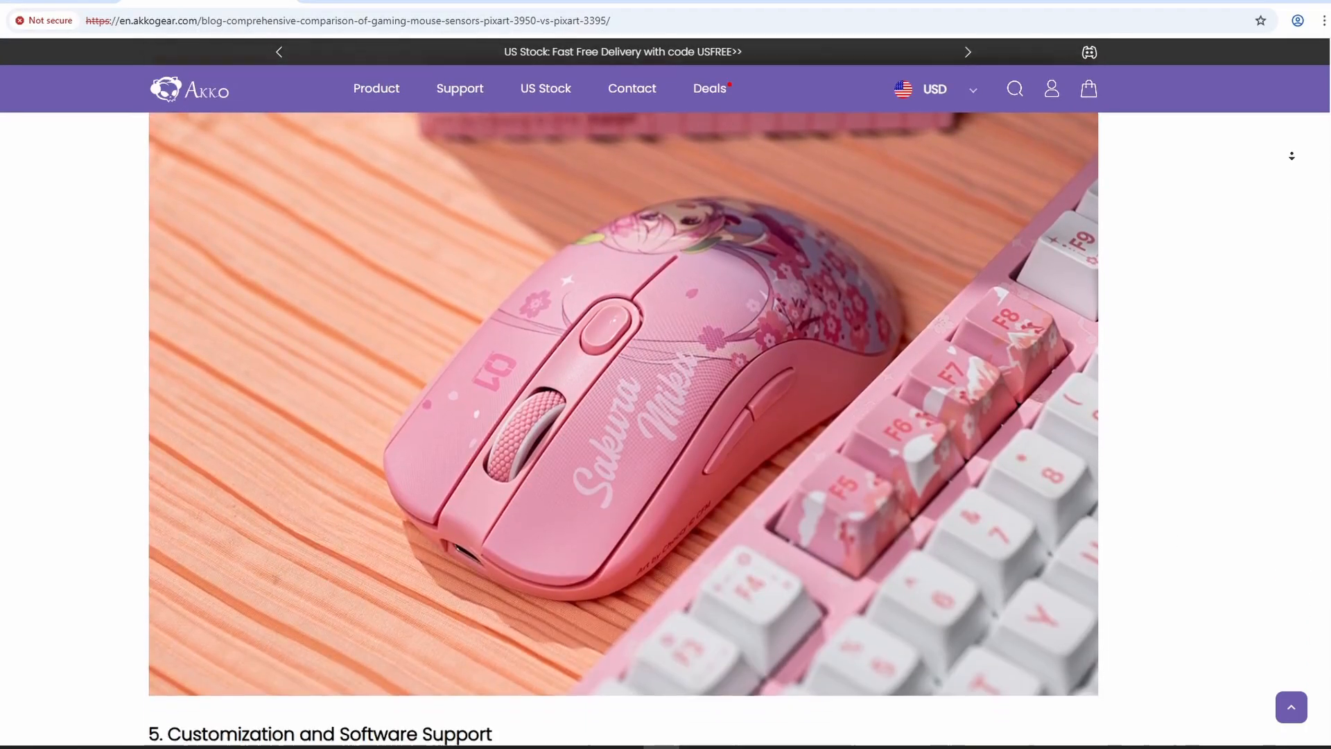
scroll("down", 3)
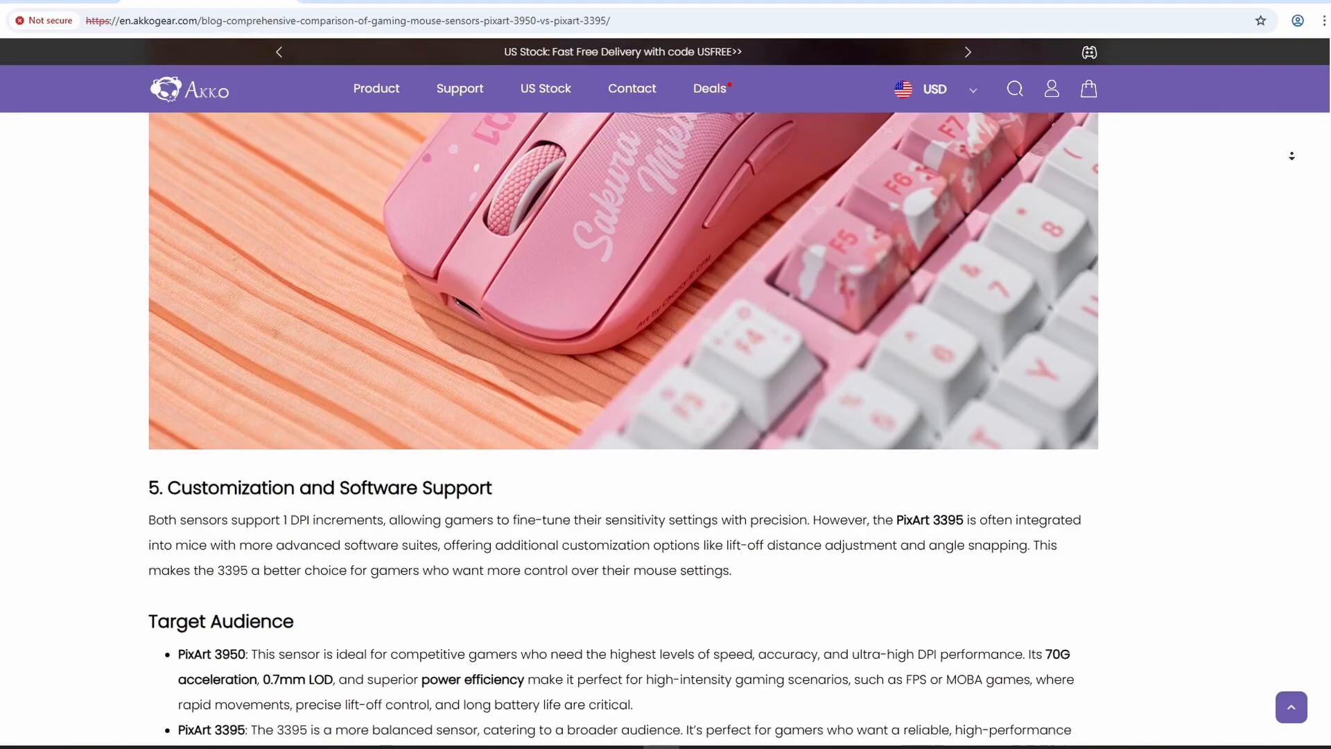
scroll("down", 3)
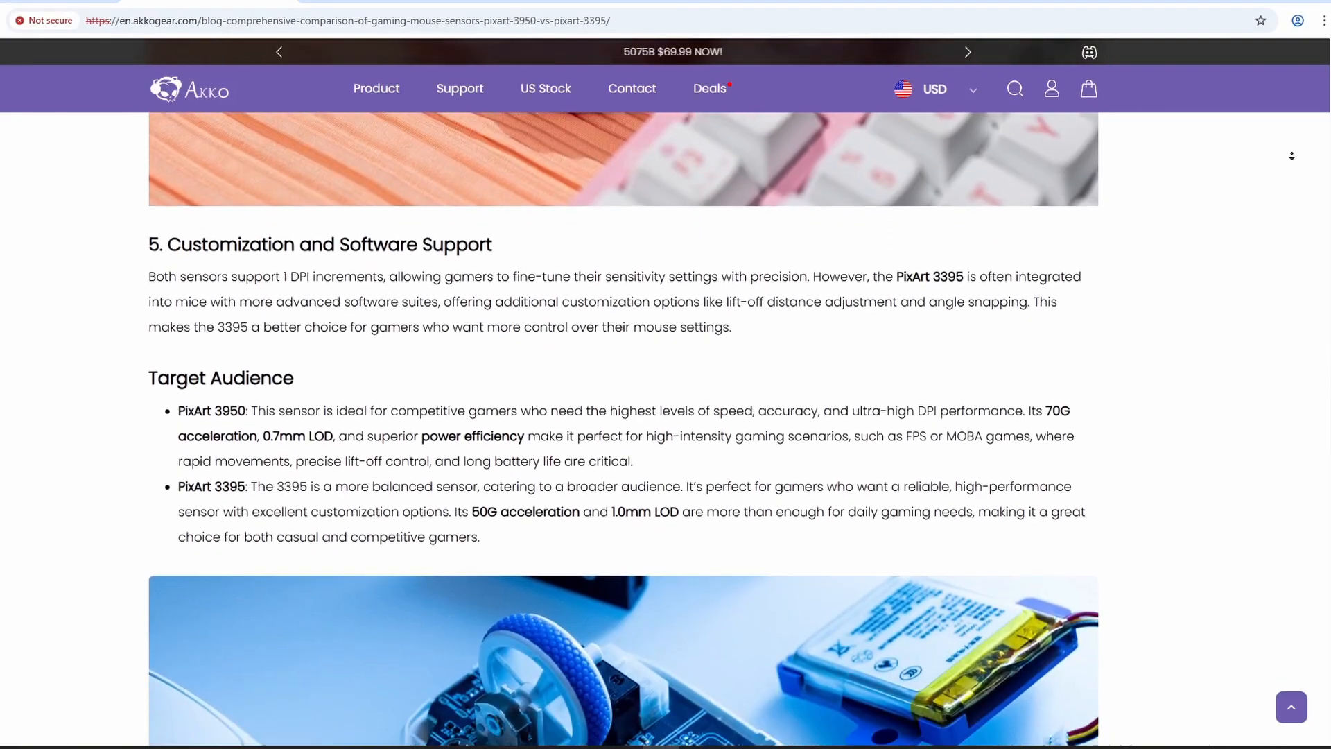
scroll("down", 3)
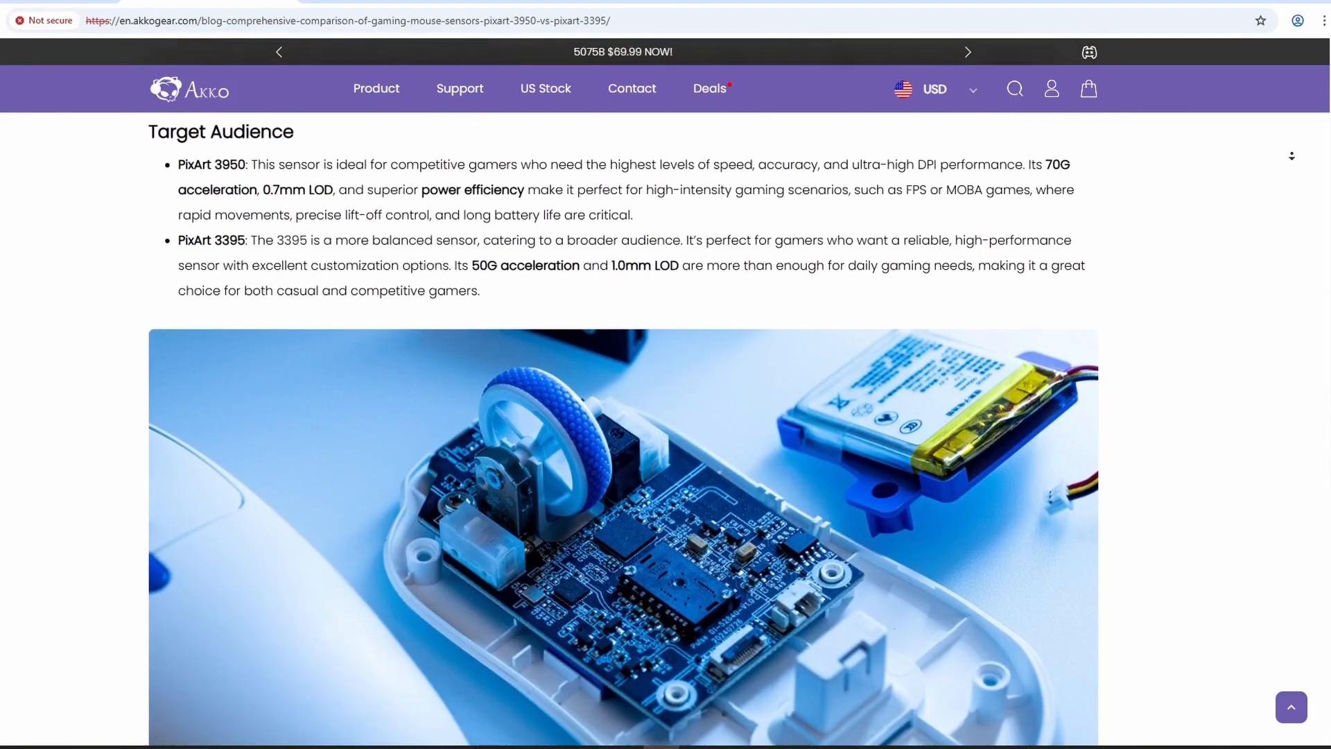
scroll("down", 3)
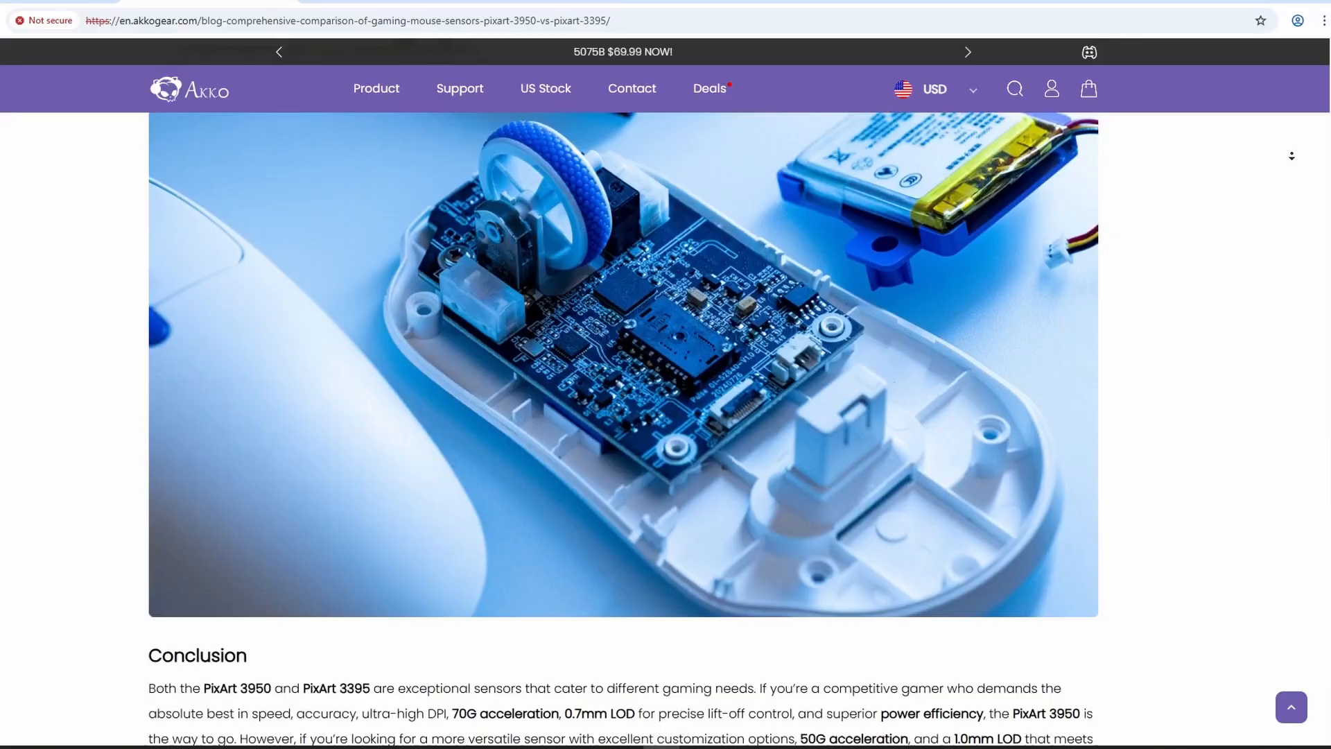
scroll("down", 3)
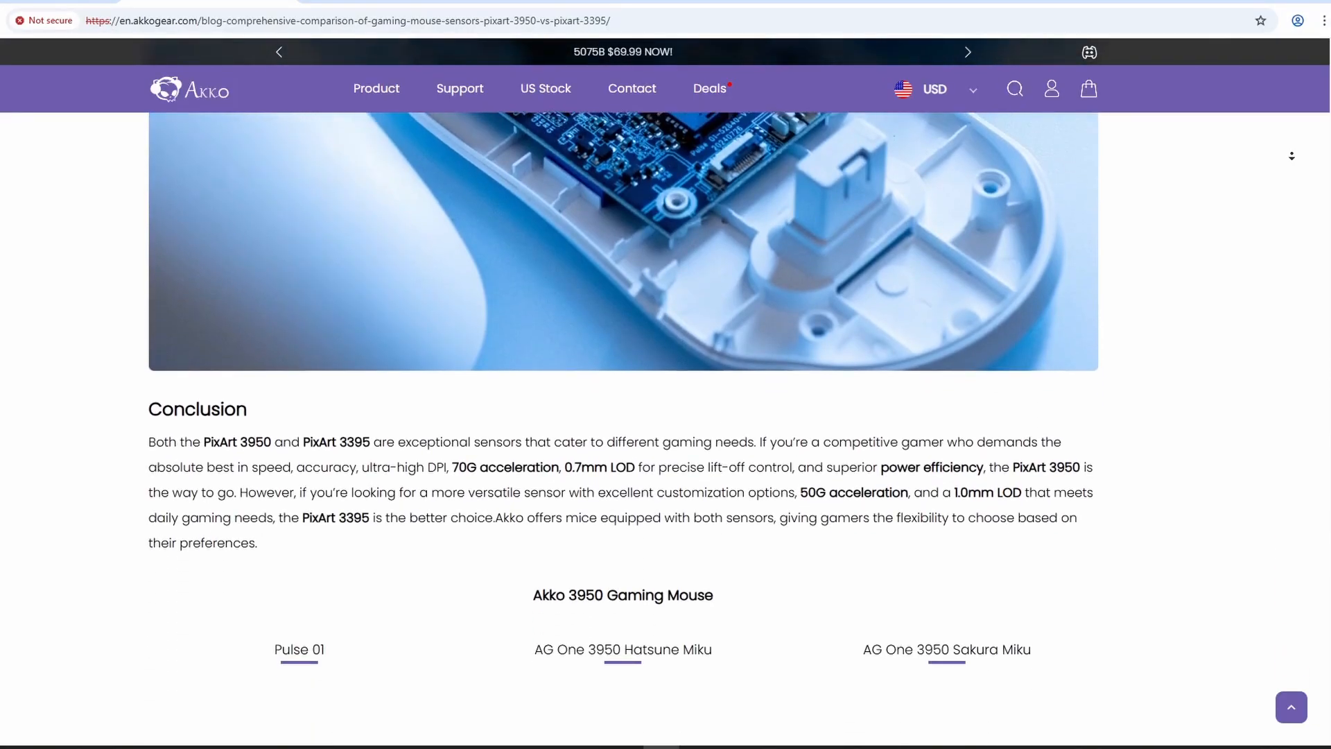
scroll("down", 3)
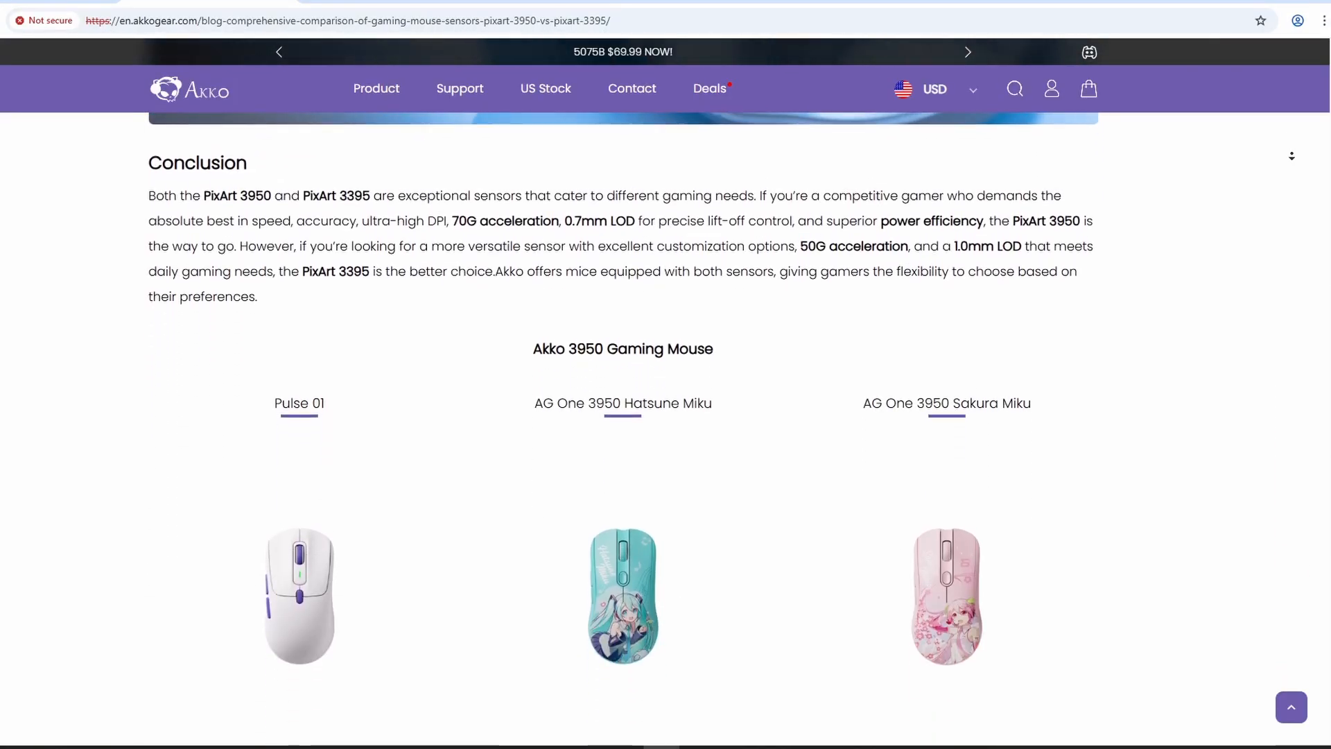
scroll("down", 3)
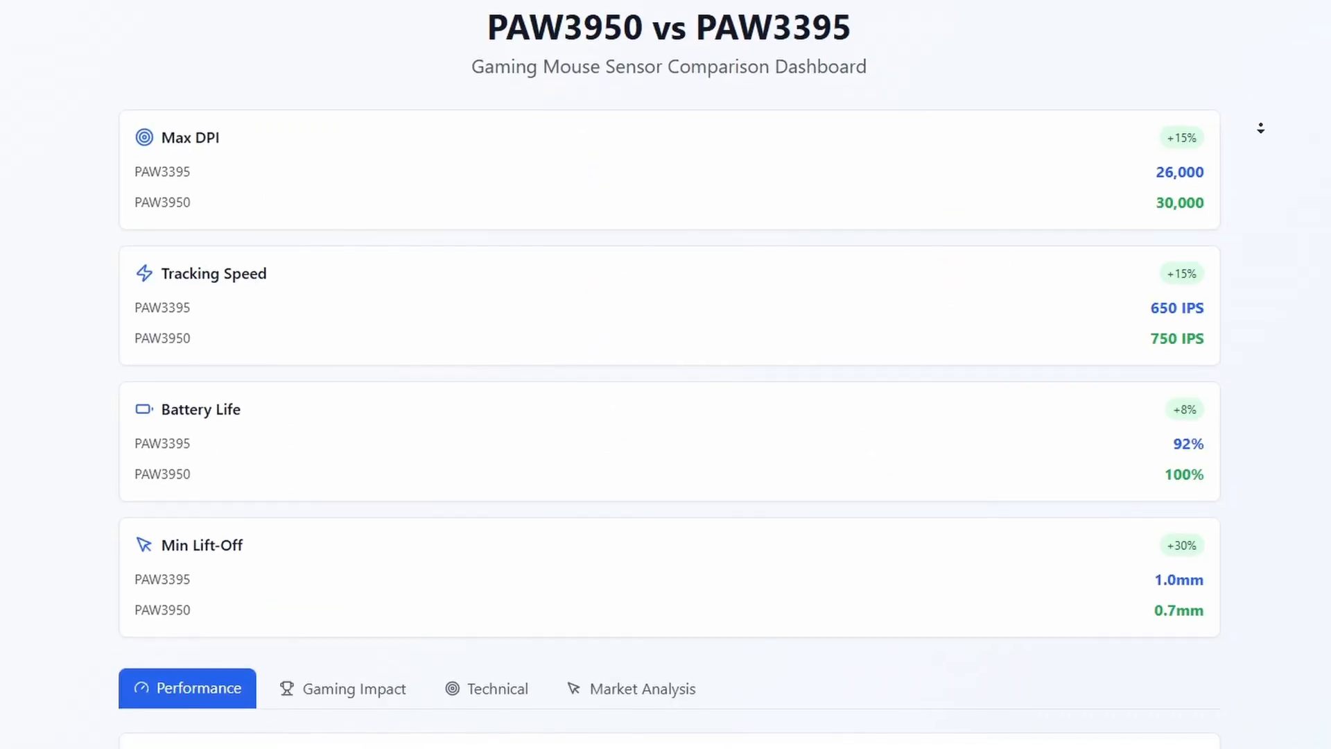
Scroll the dashboard past the stat cards to the Gaming Impact scores (PAW3395 8.0/10, PAW3950 8.6/10)
scroll("down", 3)
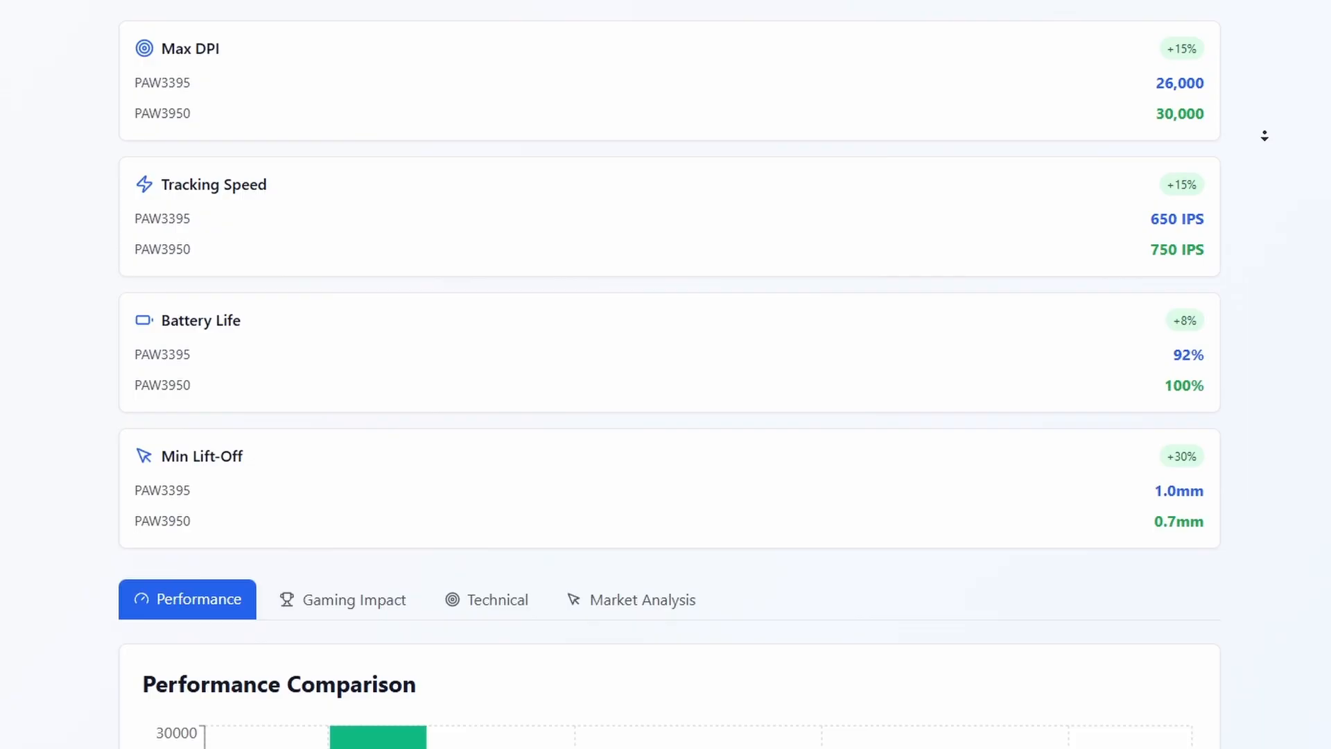
scroll("down", 3)
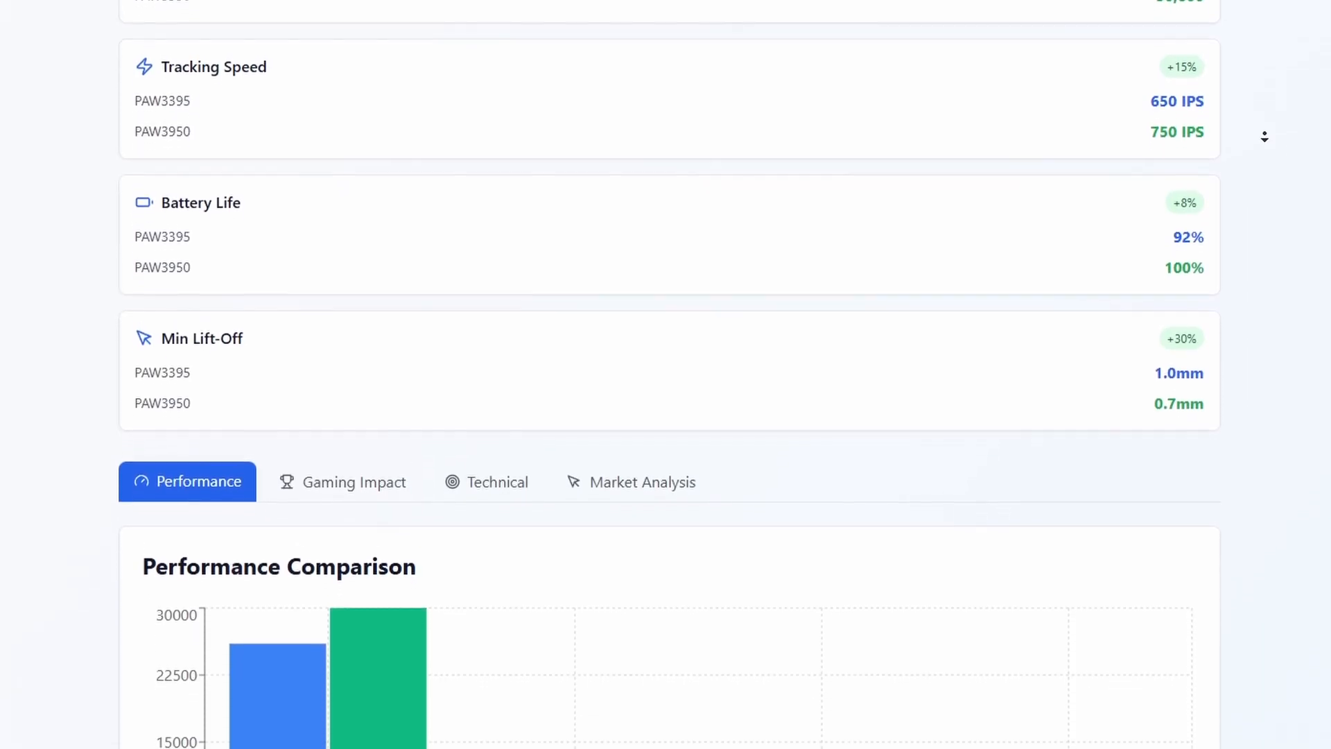
scroll("down", 3)
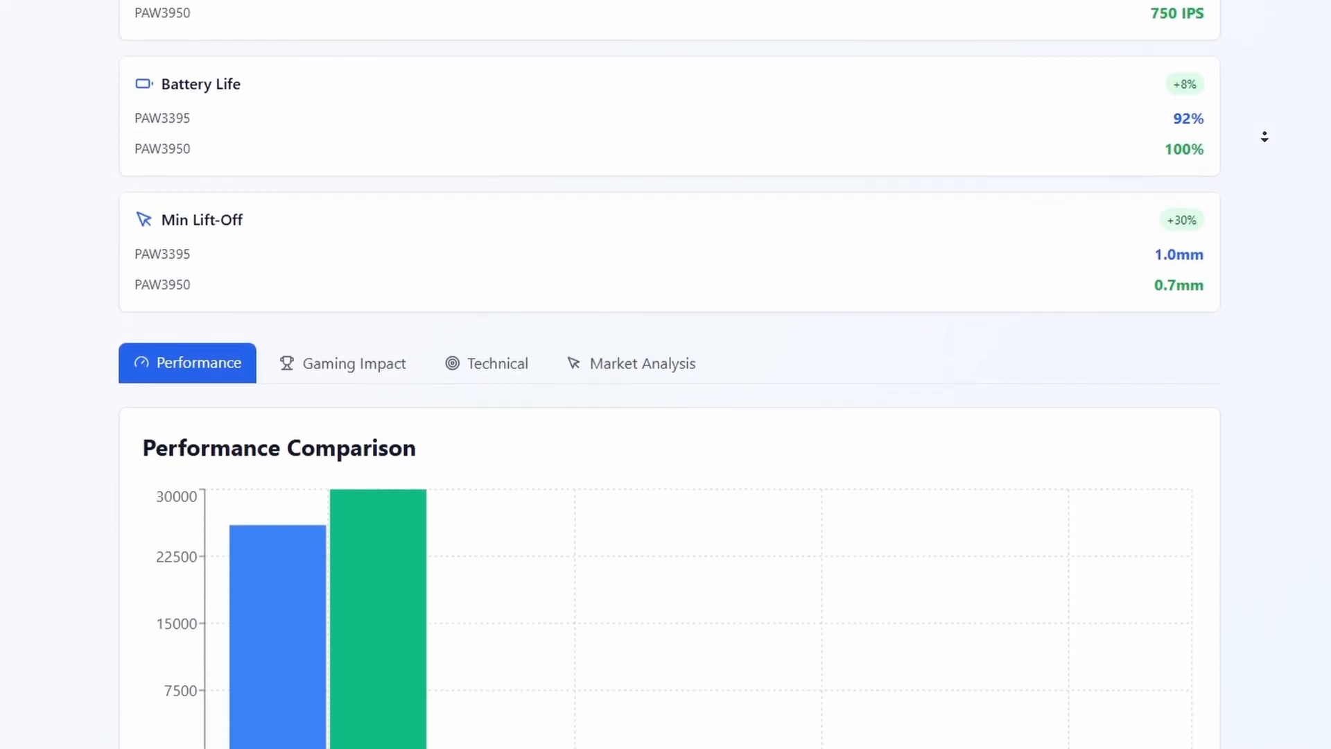
scroll("down", 3)
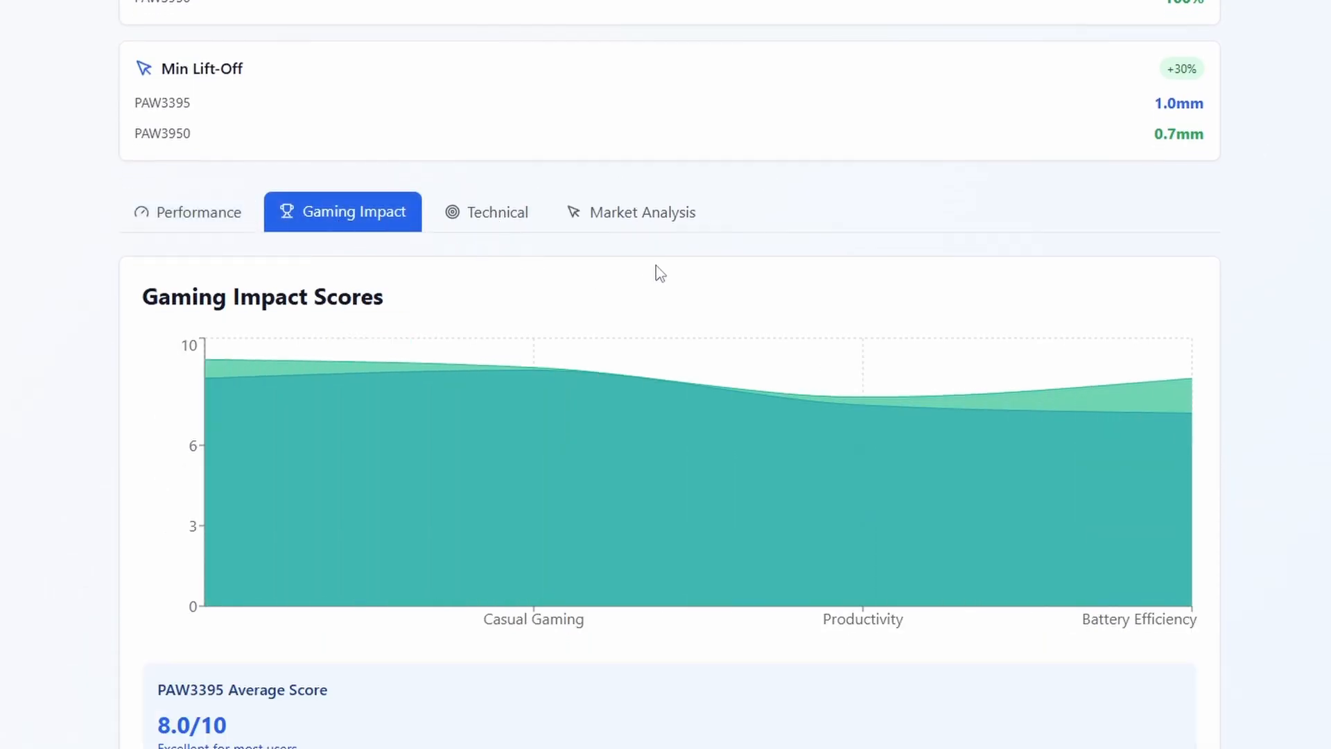
scroll("down", 3)
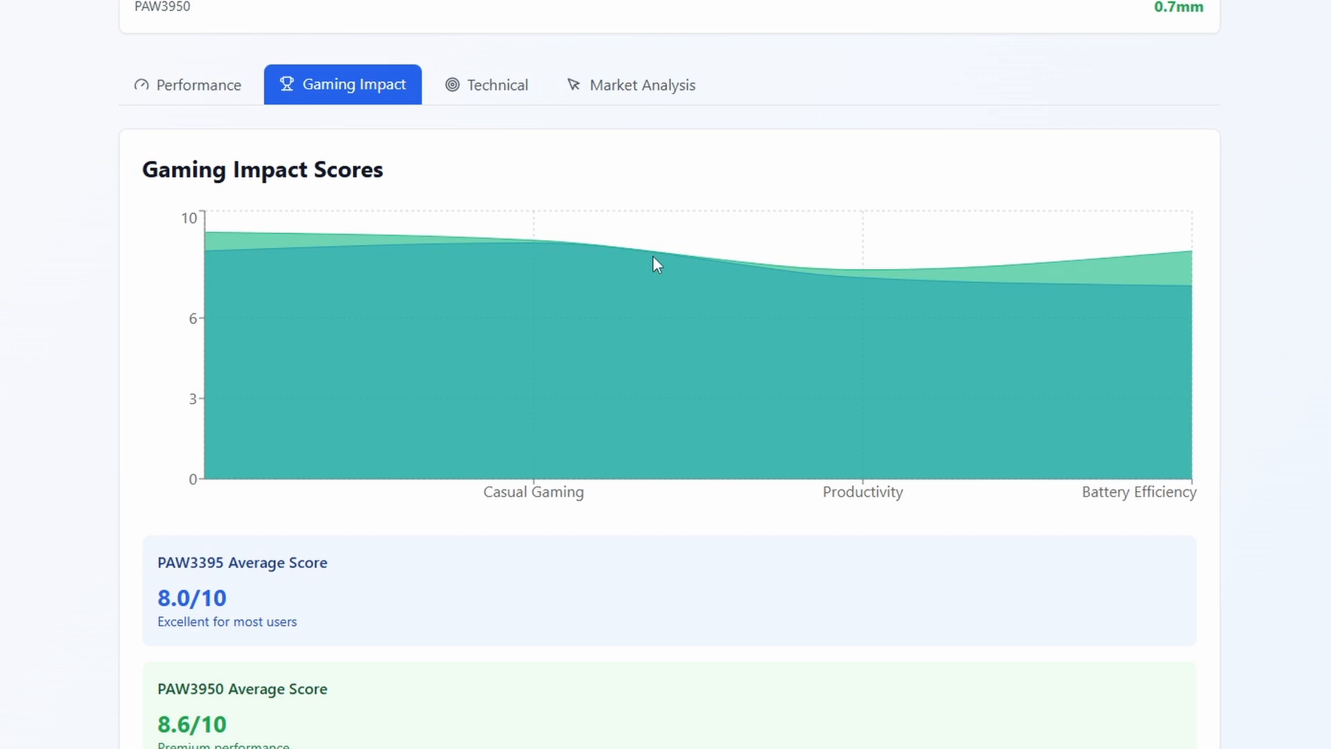
View the Technical Specifications table, then the Market Analysis share and price-performance section
left_click(487, 85)
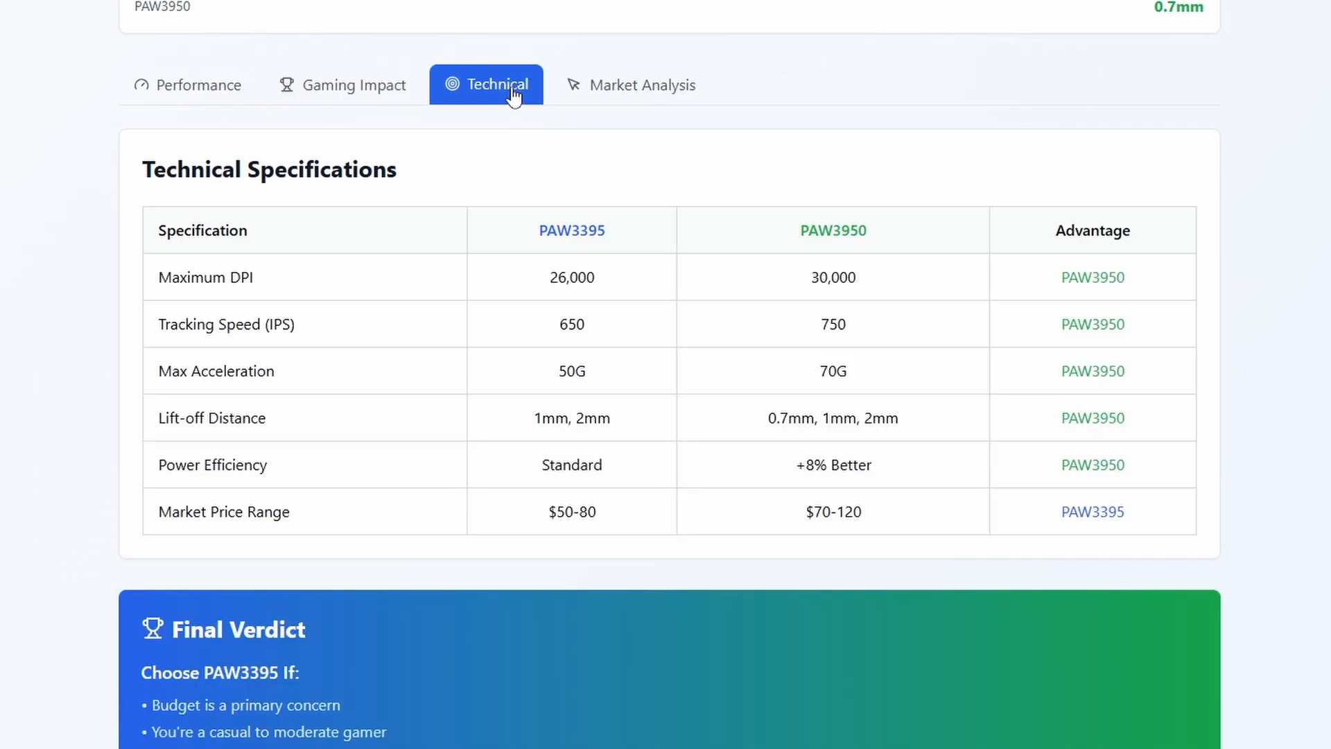
mouse_move(968, 111)
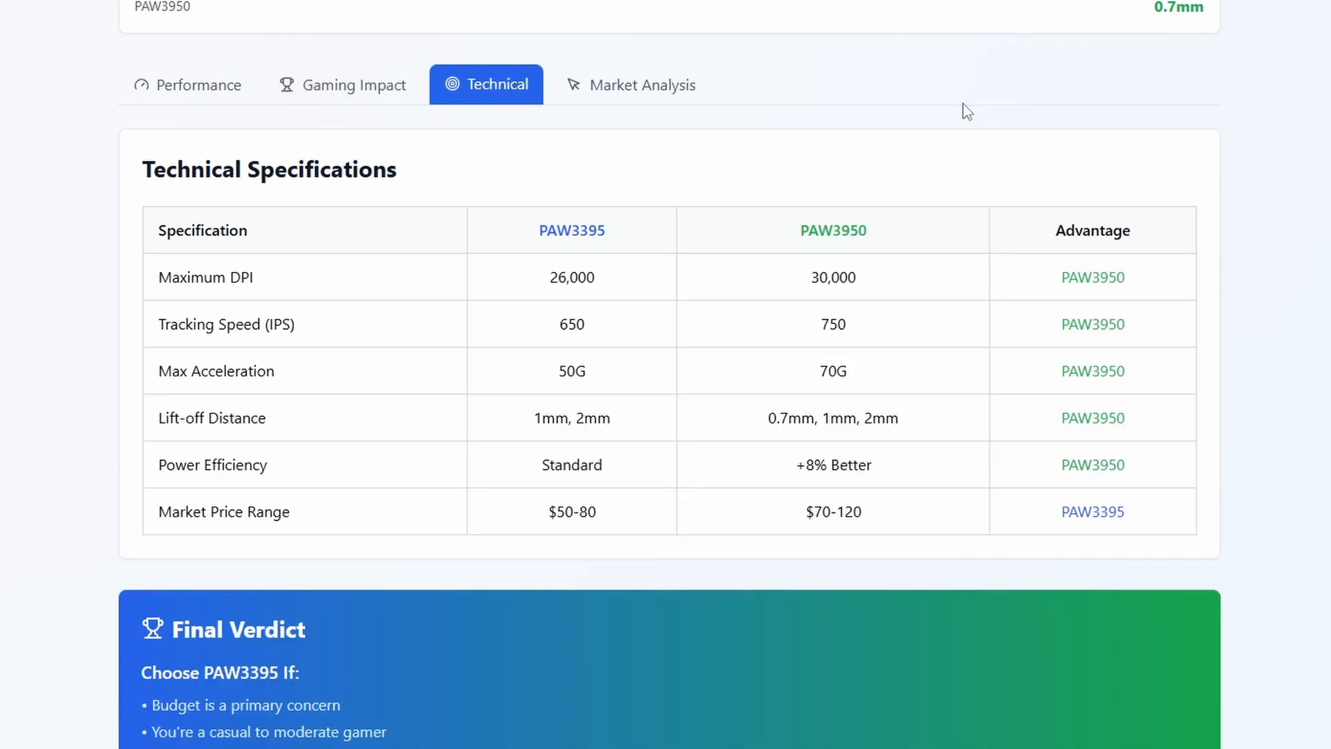
mouse_move(789, 106)
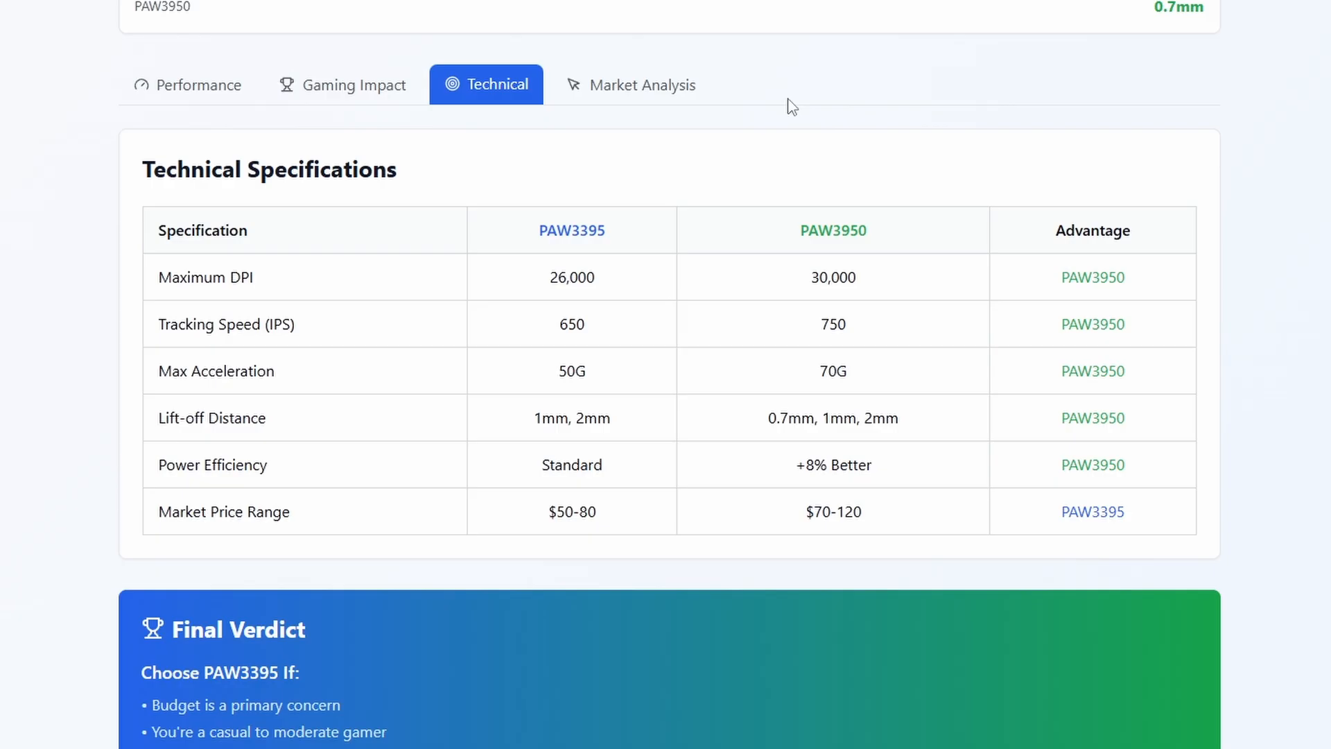
left_click(631, 84)
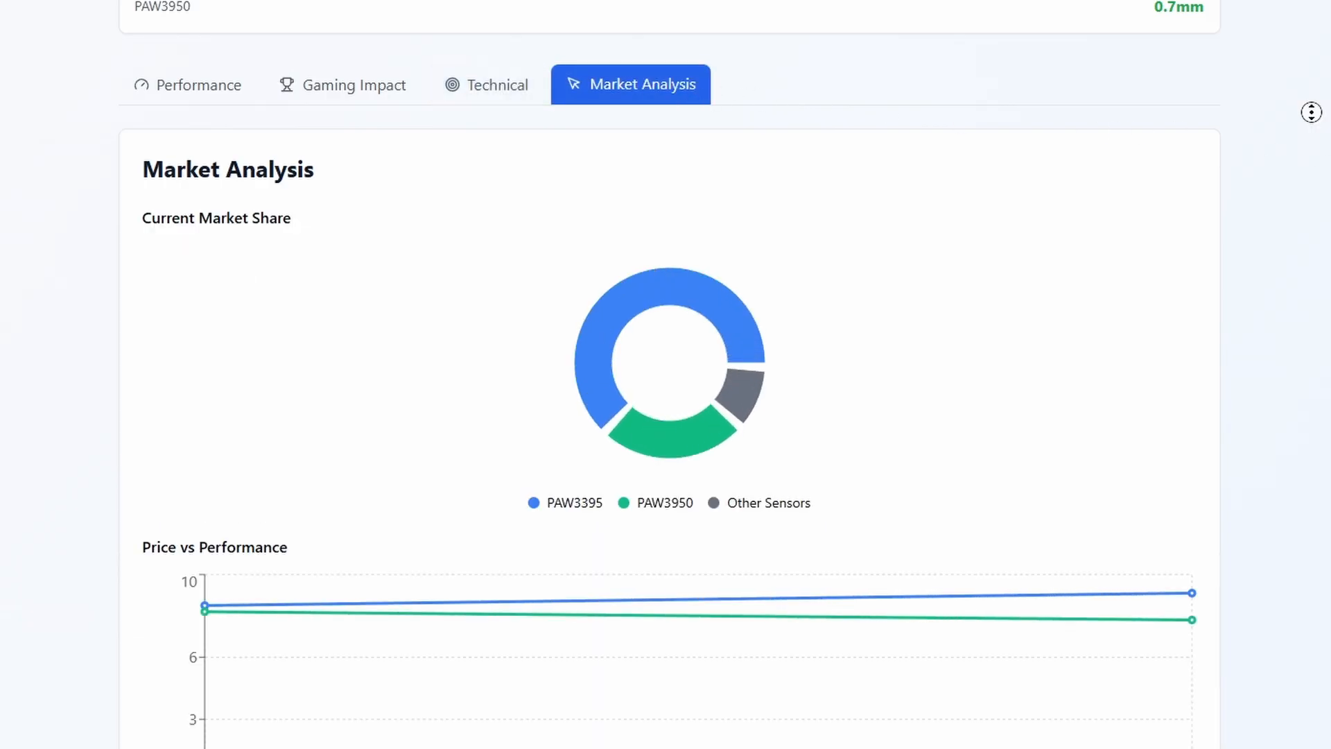
scroll("down", 3)
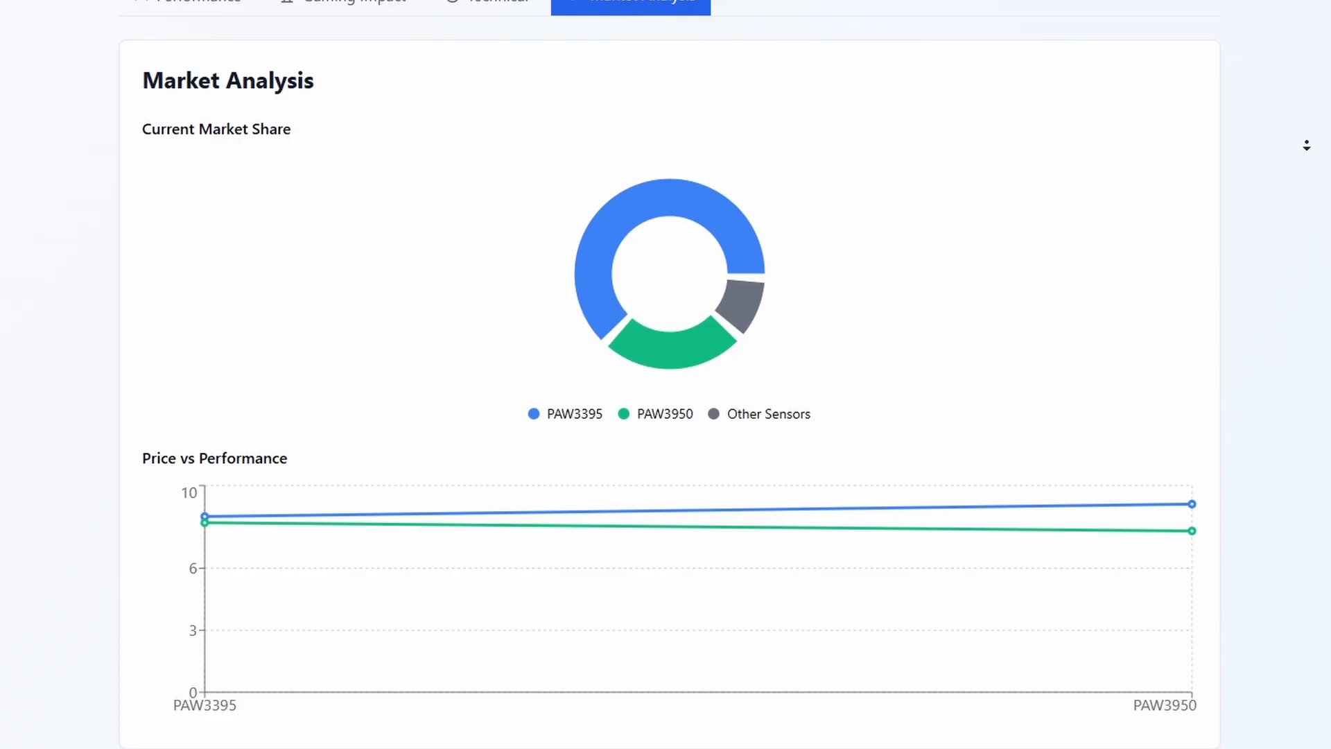
scroll("down", 3)
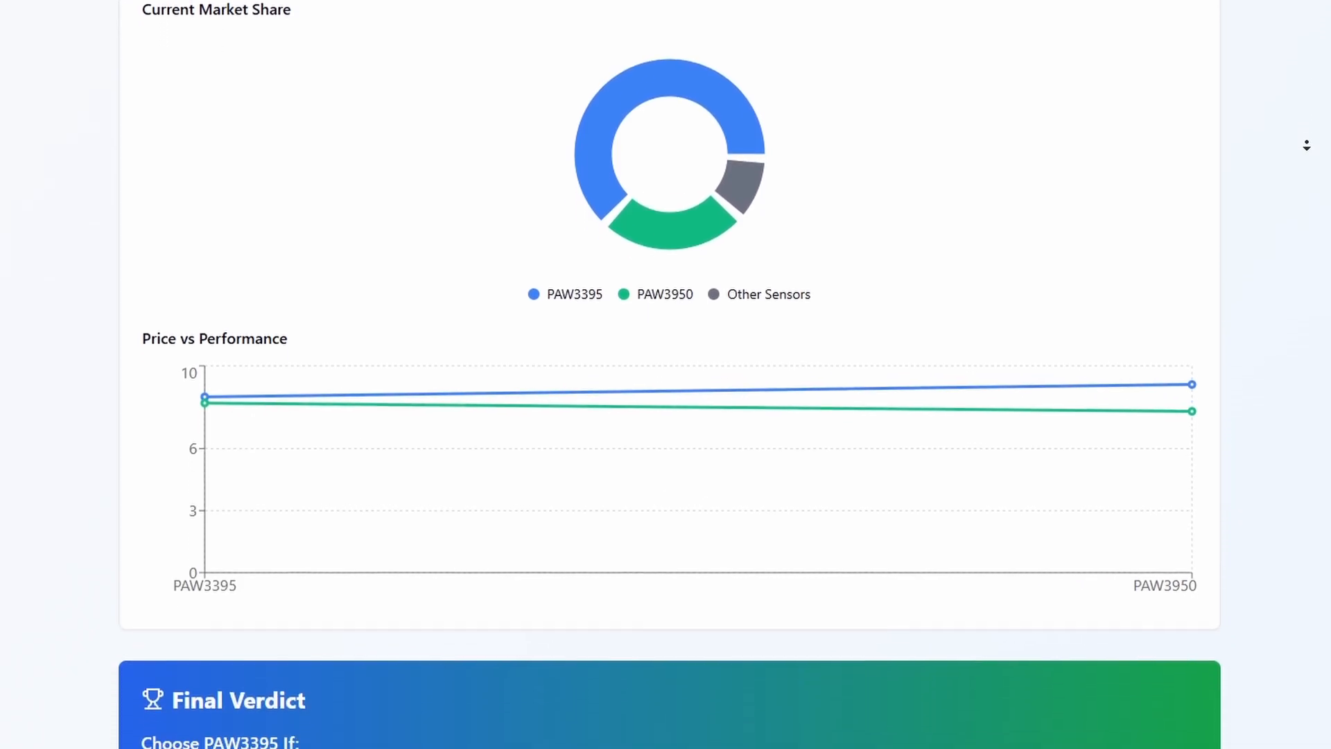
Scroll down to the Final Verdict box declaring PAW3950 technically superior
scroll("down", 3)
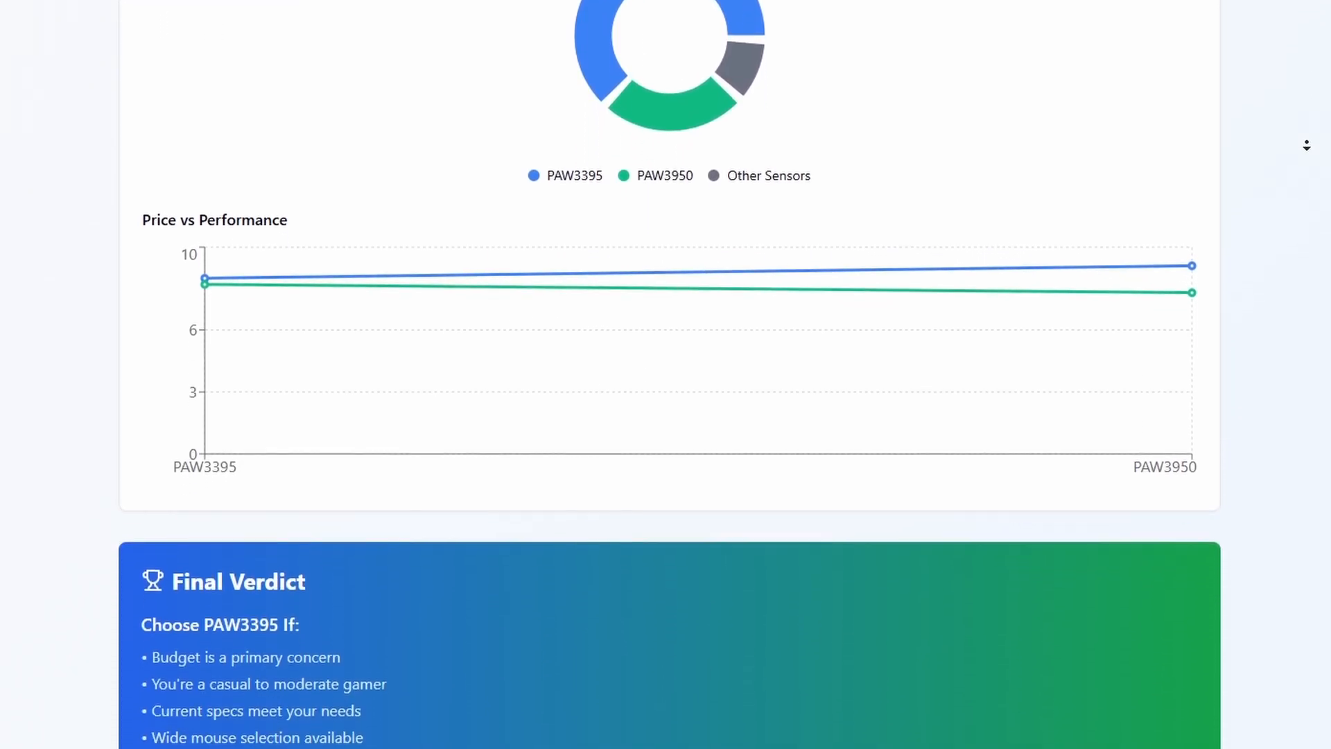
scroll("down", 3)
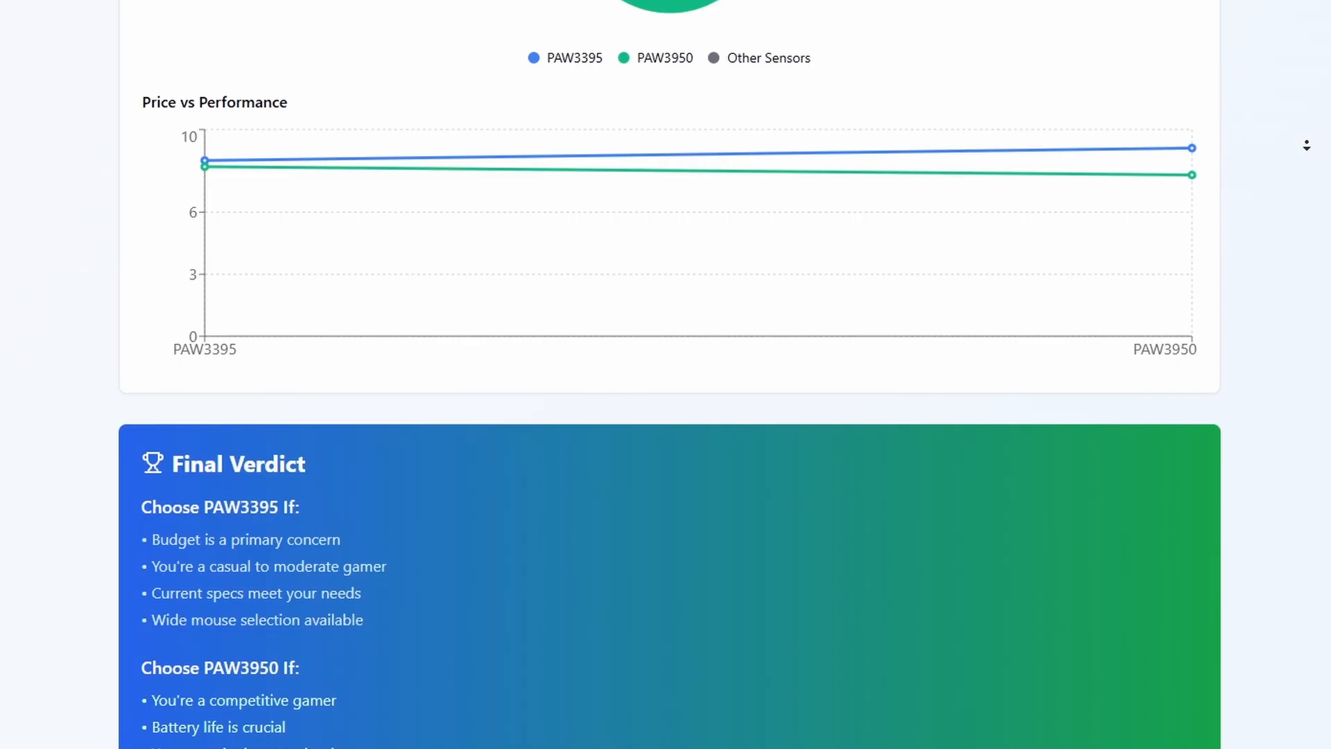
scroll("down", 3)
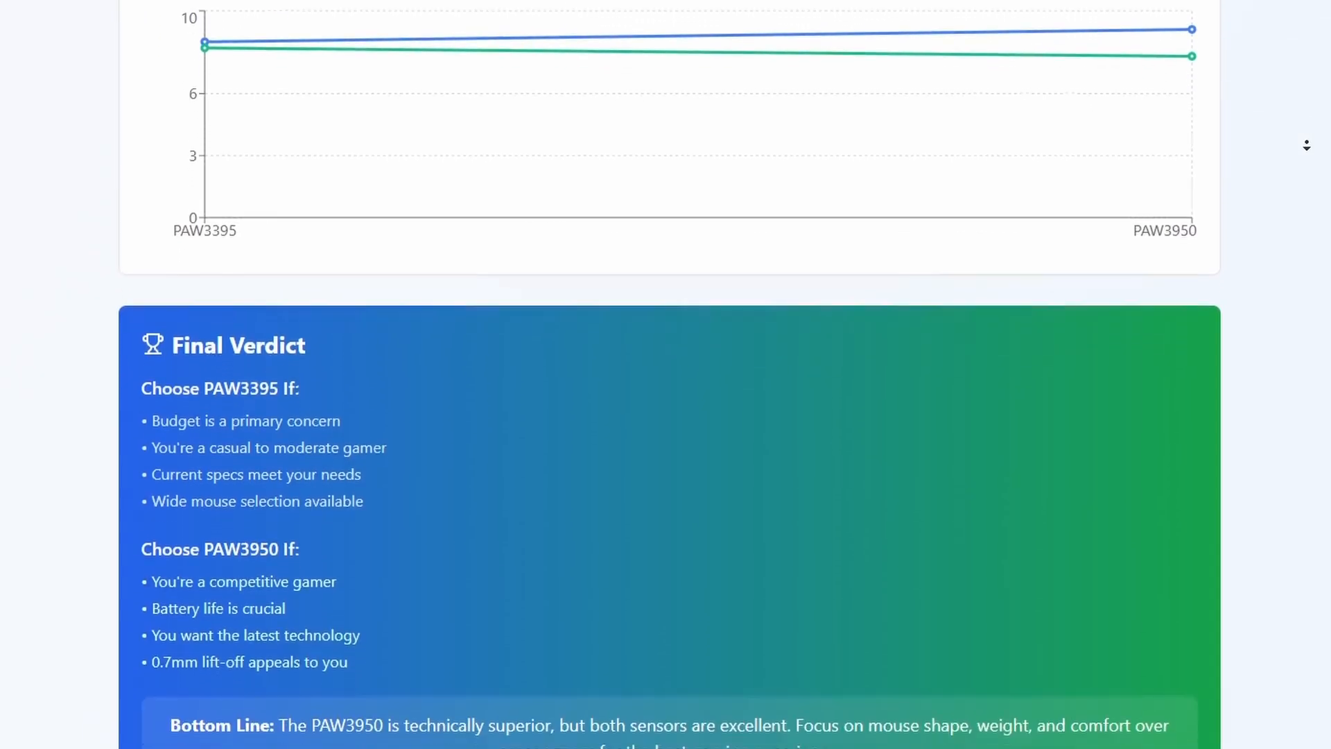
scroll("down", 3)
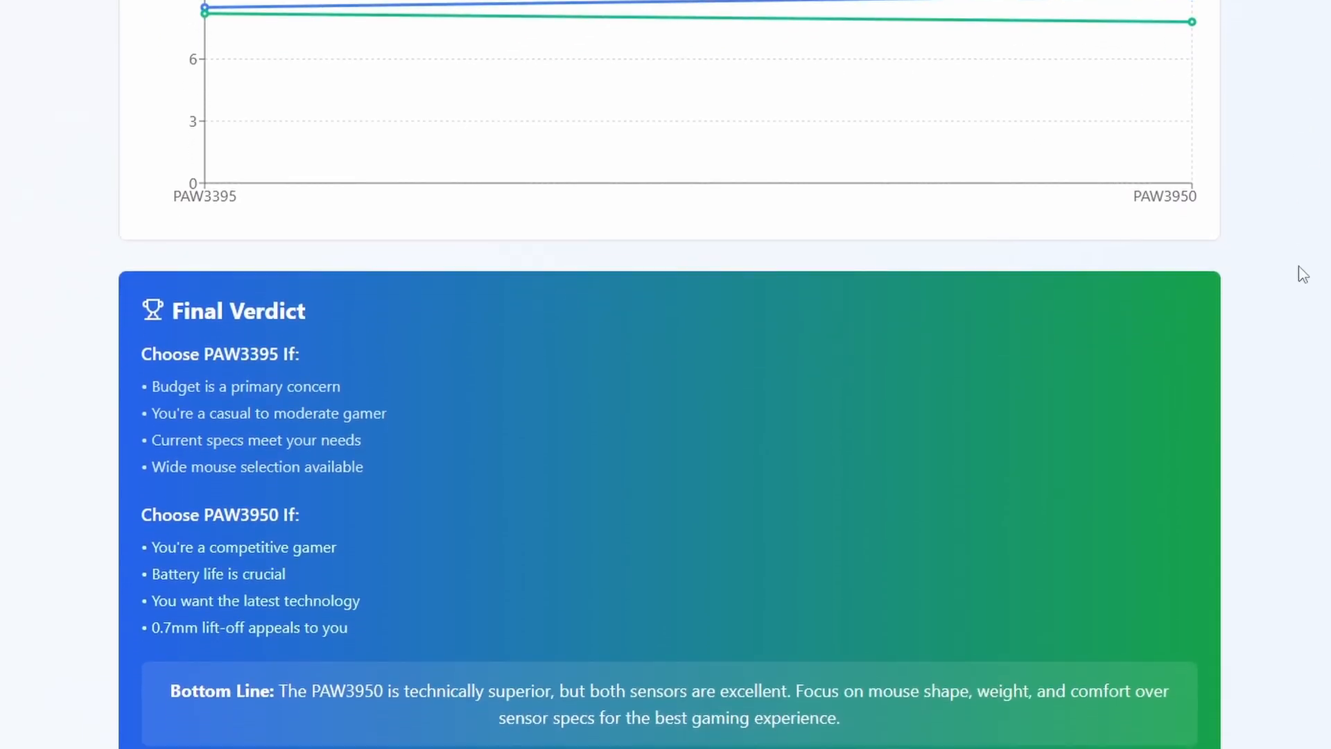
mouse_move(1289, 281)
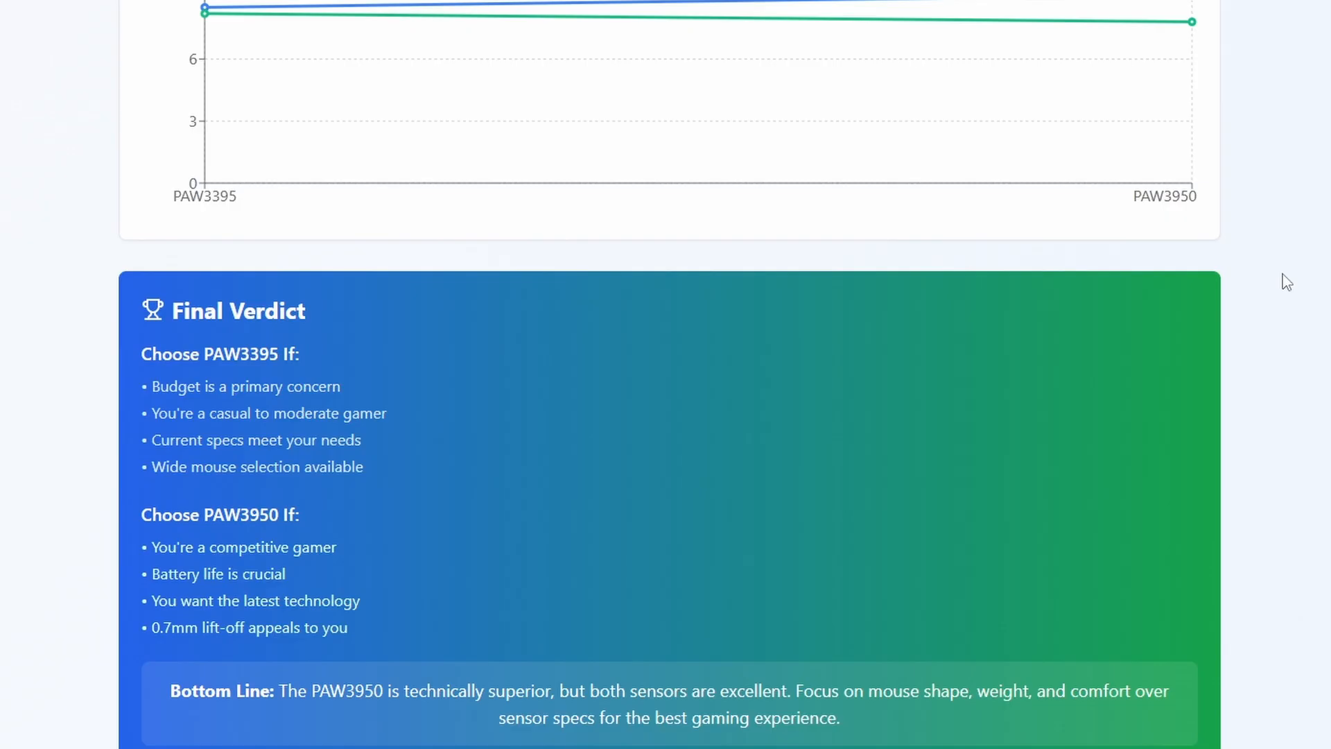
mouse_move(1281, 290)
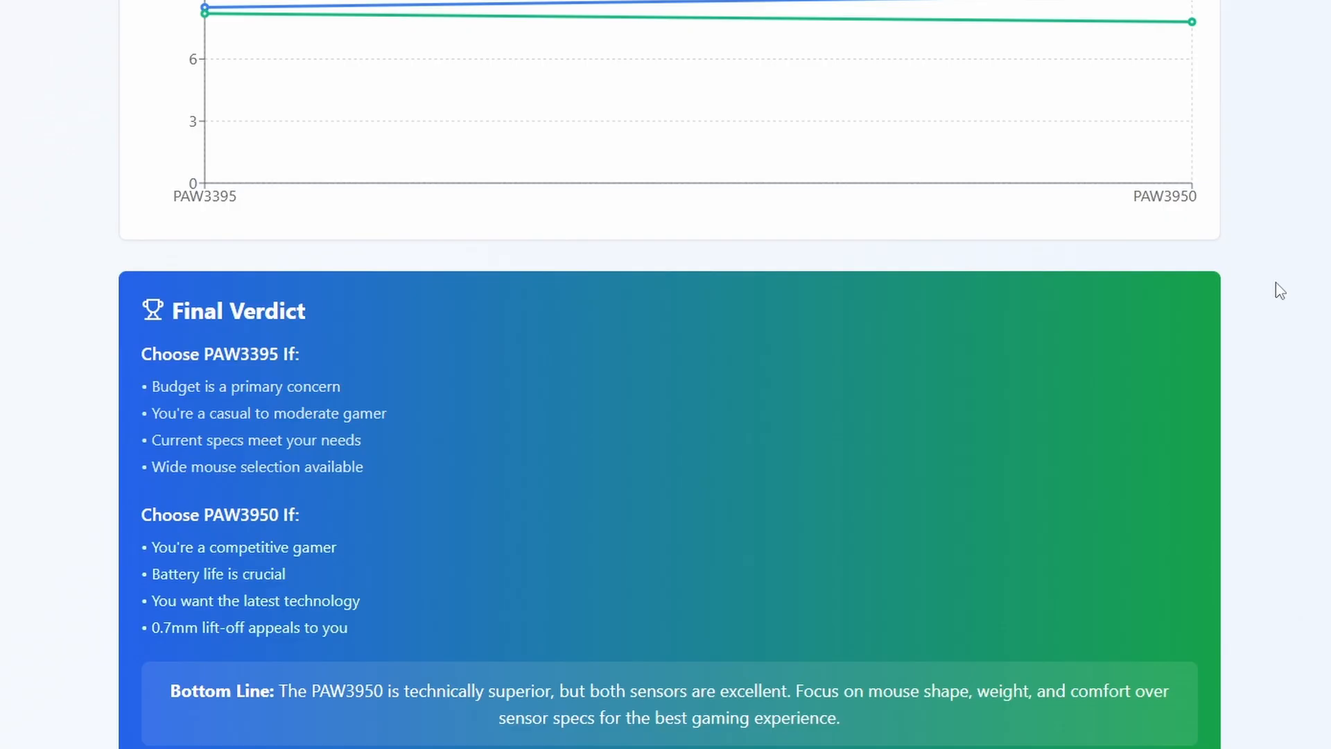